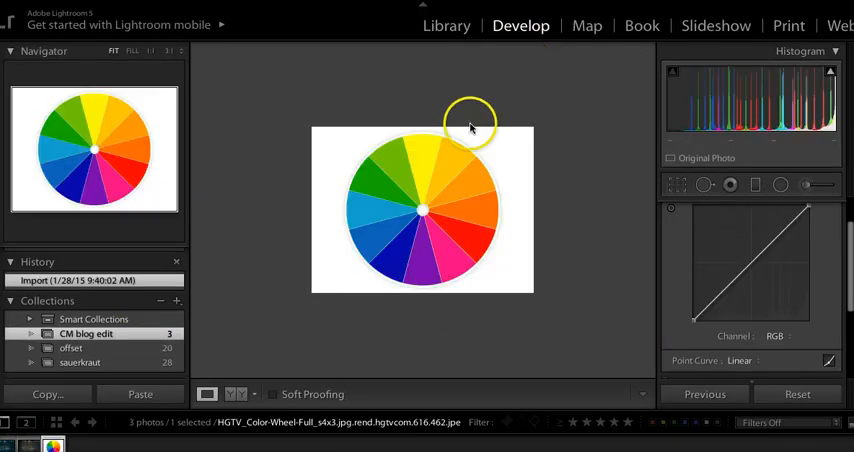
mouse_move(453, 150)
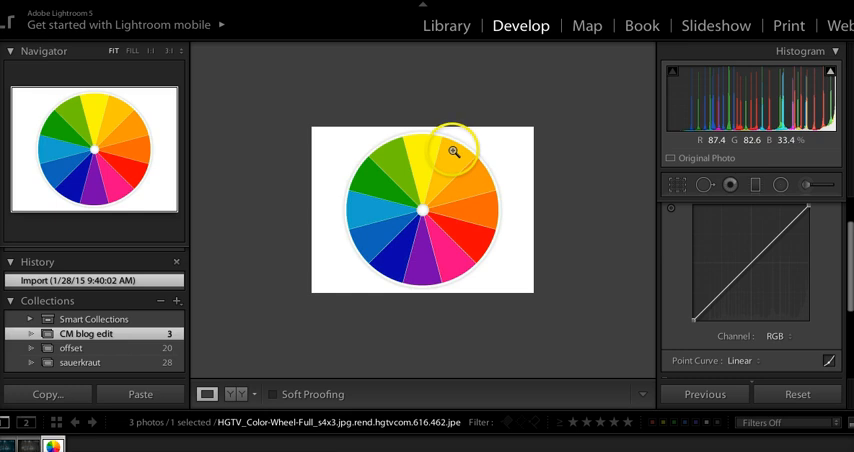
mouse_move(361, 184)
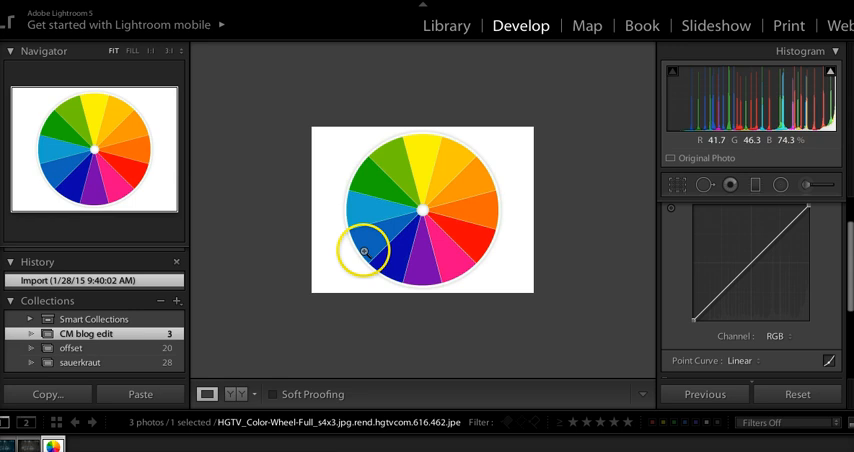
mouse_move(453, 157)
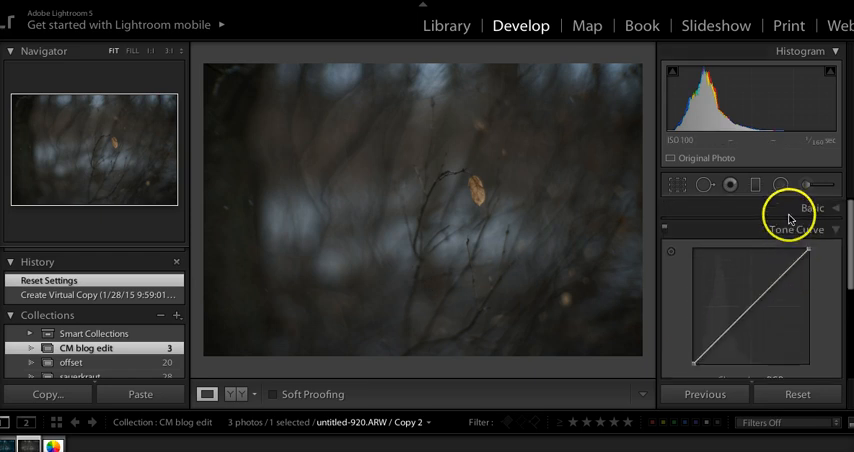
- Expand the Basic panel for the leaf photo's virtual copy and scroll to the Tone sliders
left_click(811, 208)
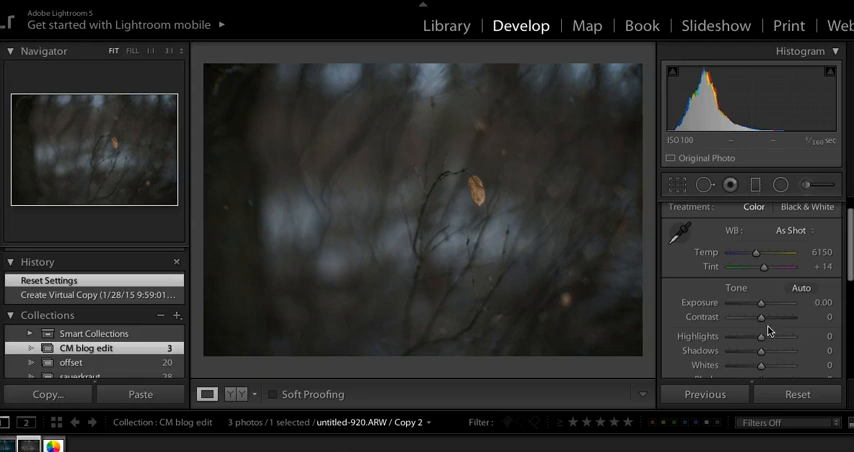
scroll("down", 3)
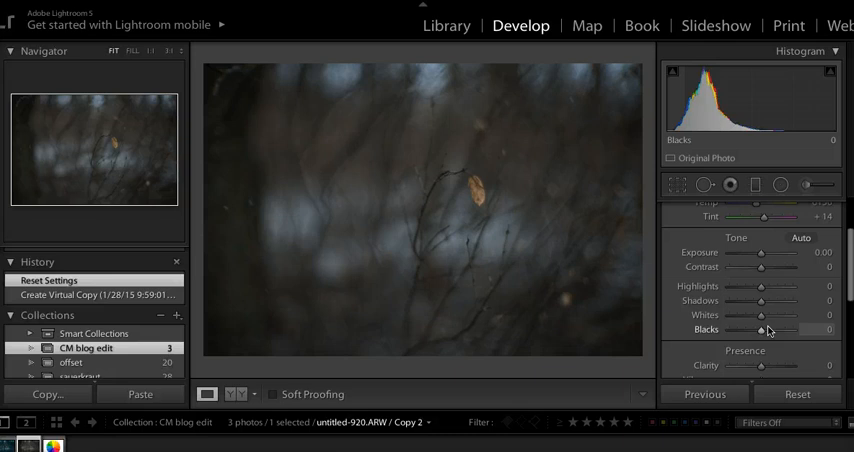
mouse_move(454, 260)
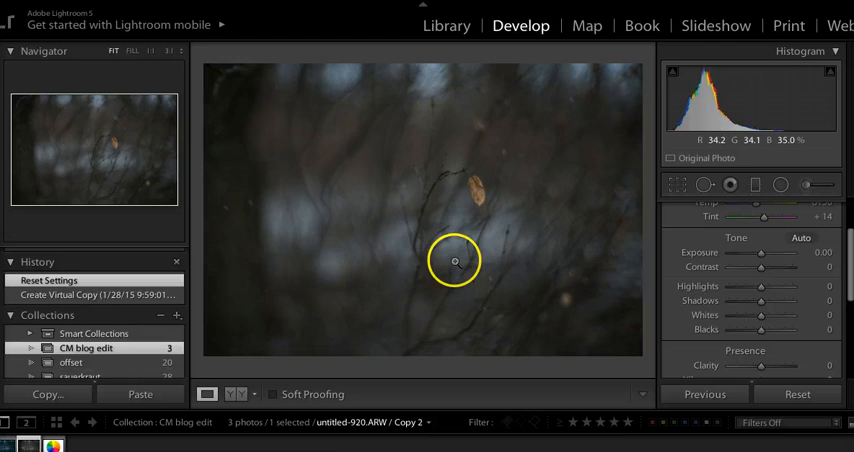
mouse_move(792, 82)
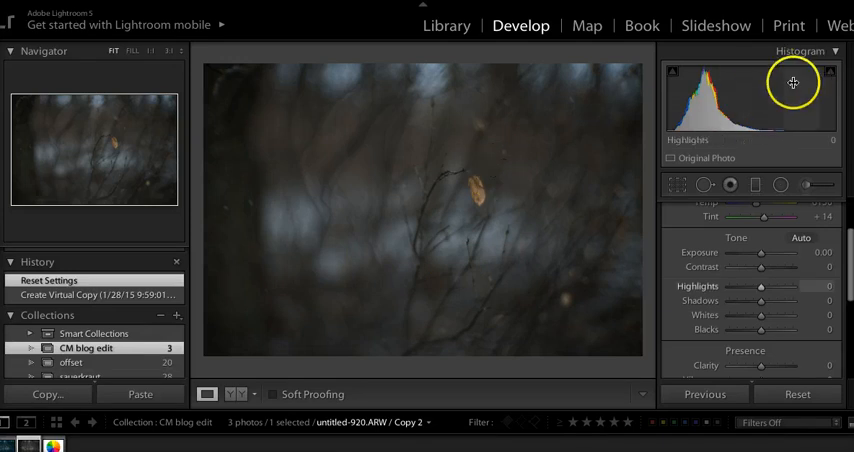
mouse_move(490, 250)
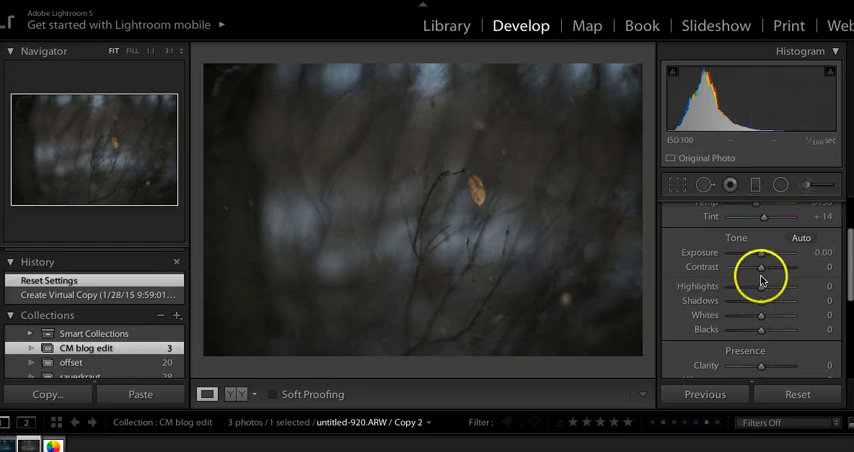
- Set Highlights to -40, Shadows +49, Whites -43 and Blacks +43
left_click_drag(761, 286, 747, 286)
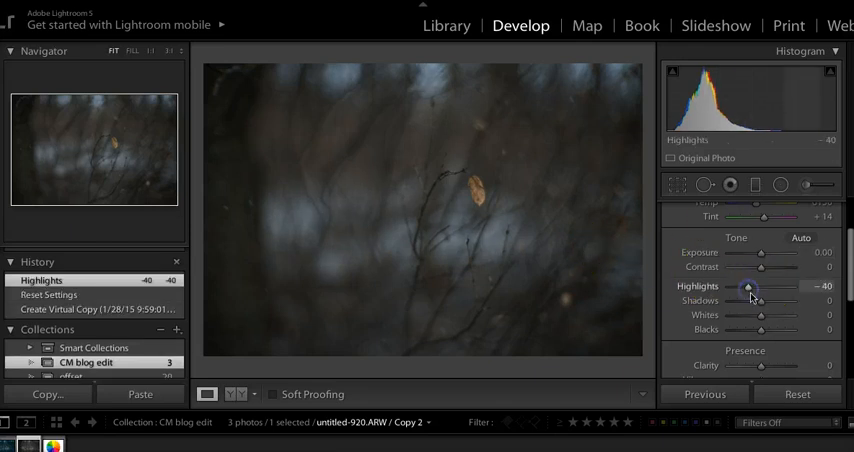
left_click_drag(760, 301, 789, 301)
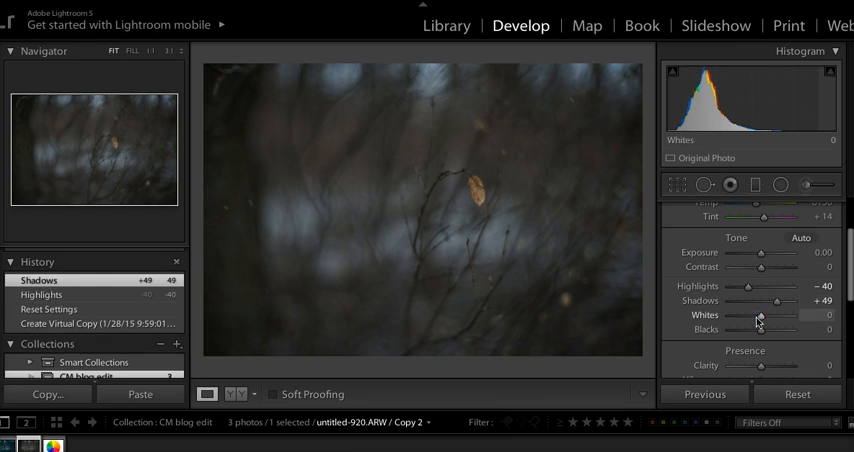
left_click_drag(762, 330, 795, 330)
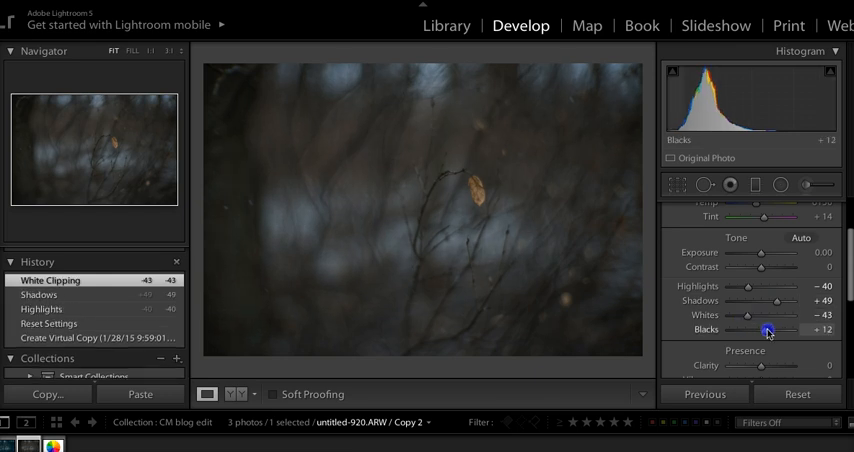
left_click_drag(768, 331, 779, 331)
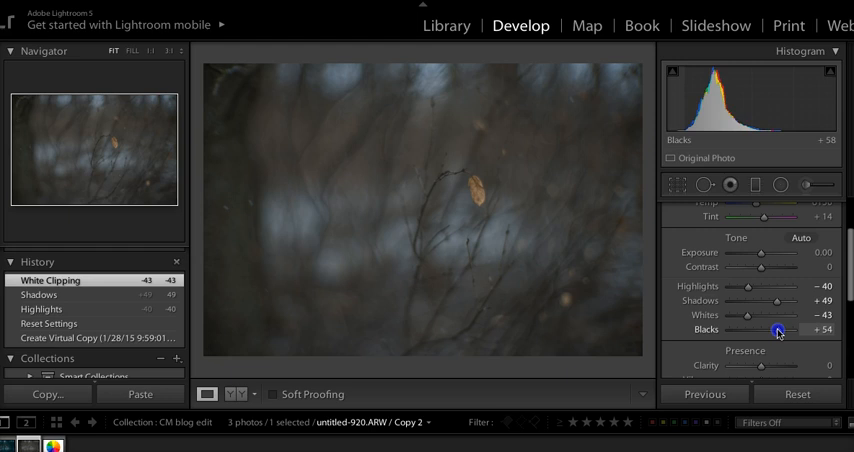
left_click_drag(778, 330, 775, 330)
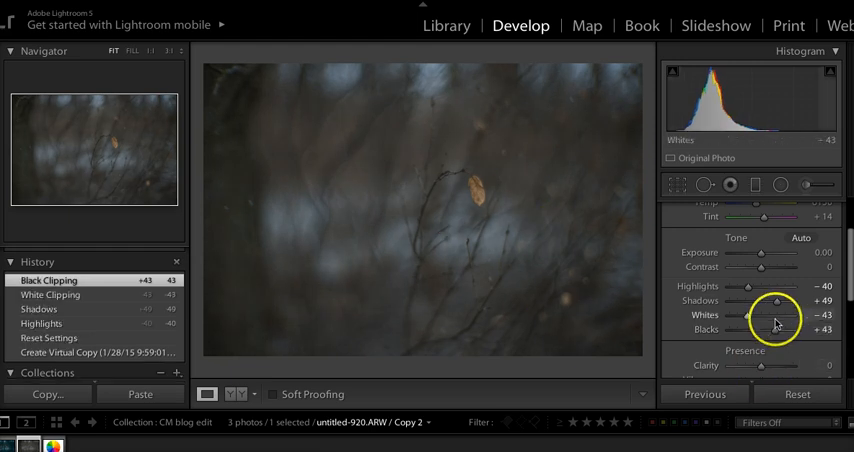
mouse_move(522, 194)
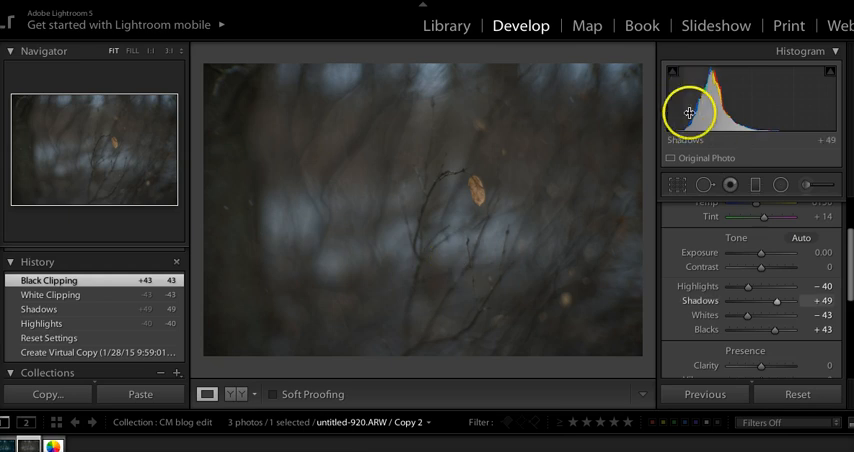
mouse_move(735, 113)
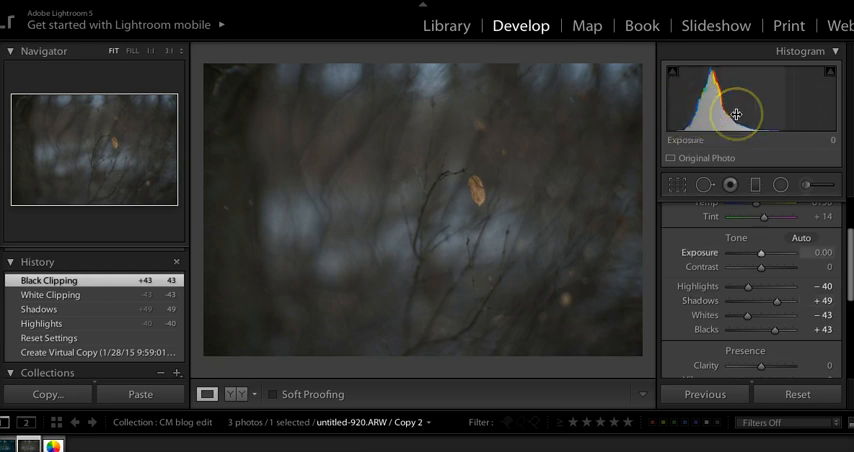
mouse_move(735, 316)
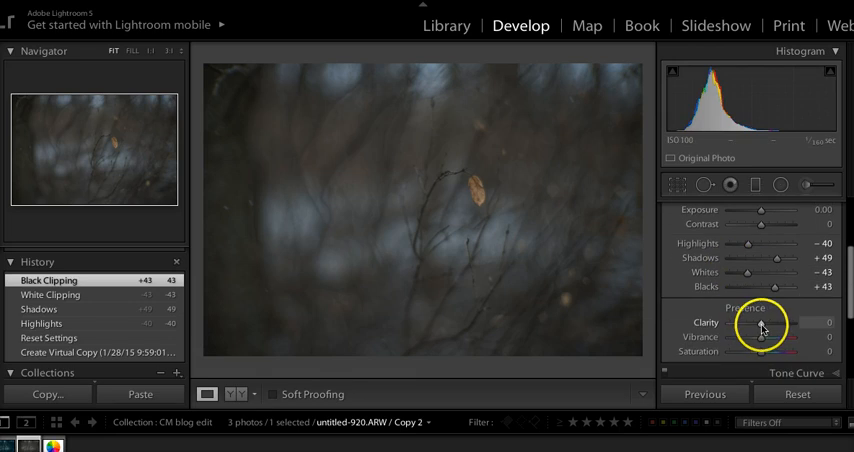
- Adjust the leaf photo's Clarity slider and settle it at about +40
left_click_drag(764, 322, 779, 322)
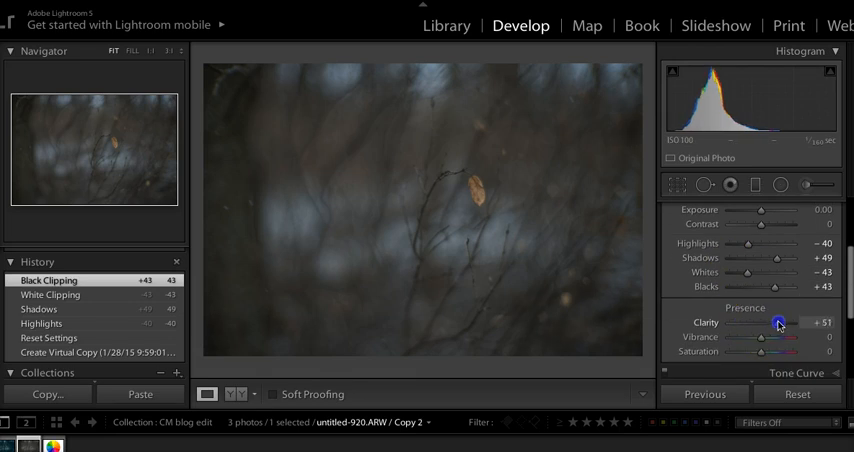
left_click_drag(778, 322, 772, 322)
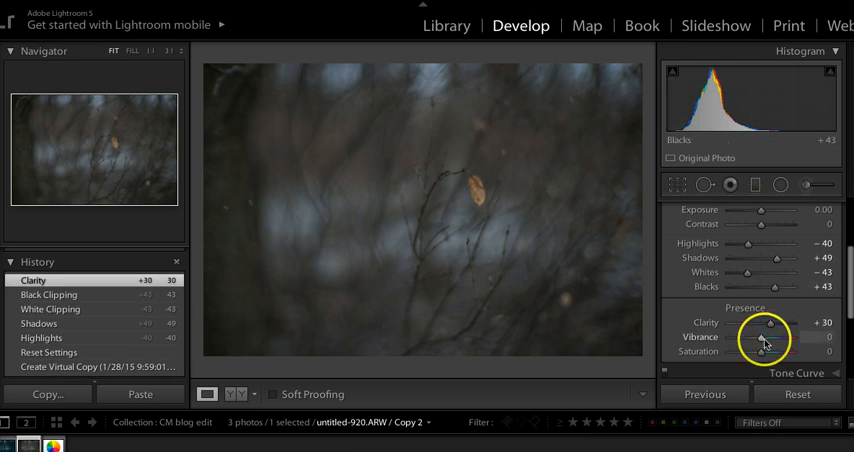
left_click_drag(770, 322, 778, 322)
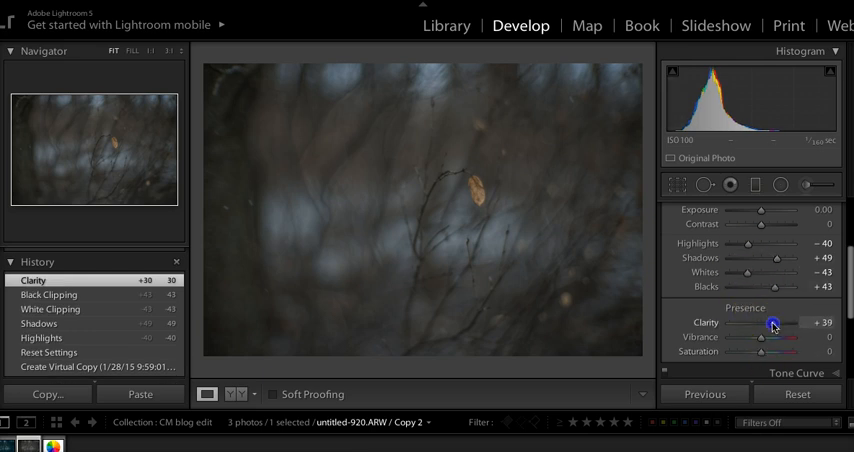
left_click_drag(773, 322, 776, 322)
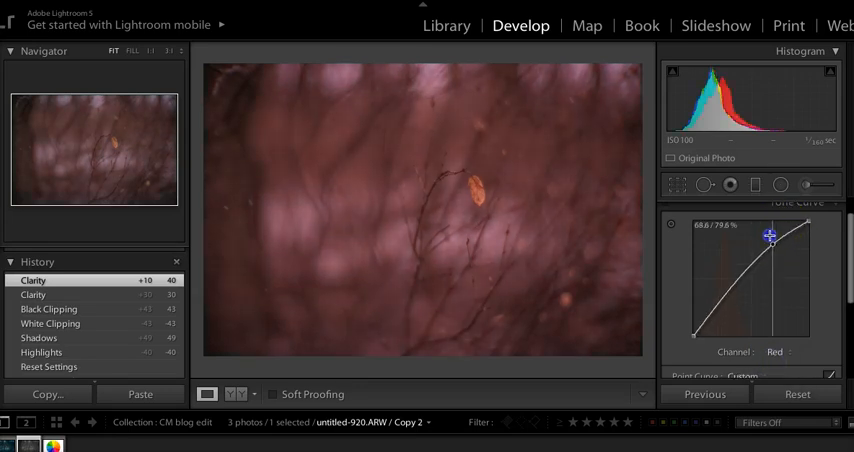
- Add red curve points, lifting upper midtones and pulling red shadows down toward teal
left_click_drag(770, 238, 738, 291)
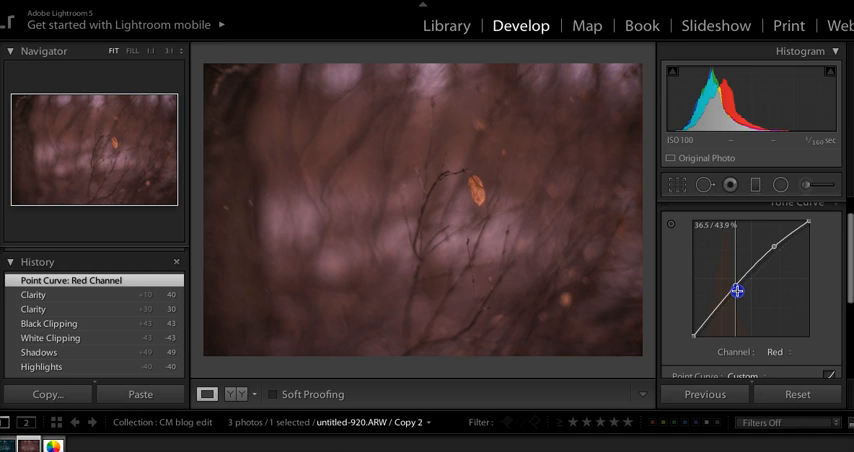
left_click_drag(736, 290, 732, 298)
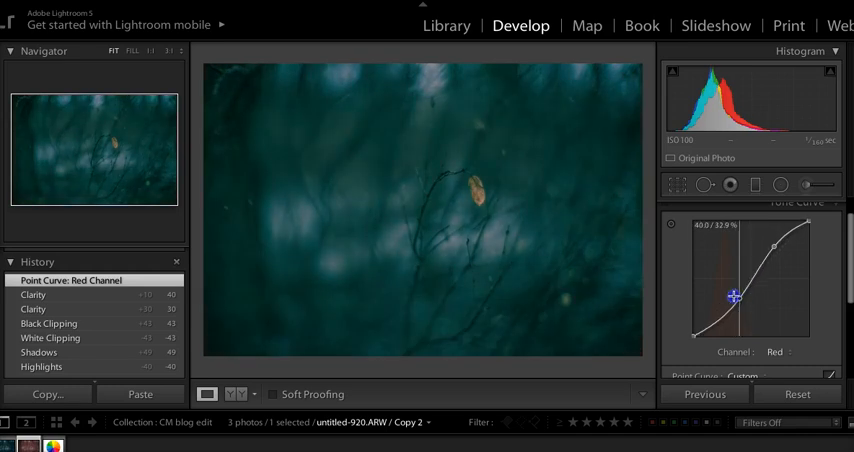
left_click_drag(733, 296, 755, 275)
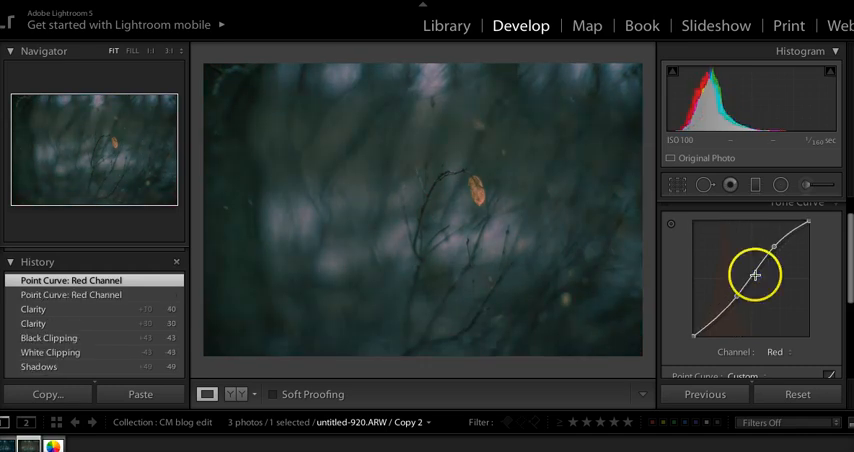
left_click_drag(755, 275, 737, 298)
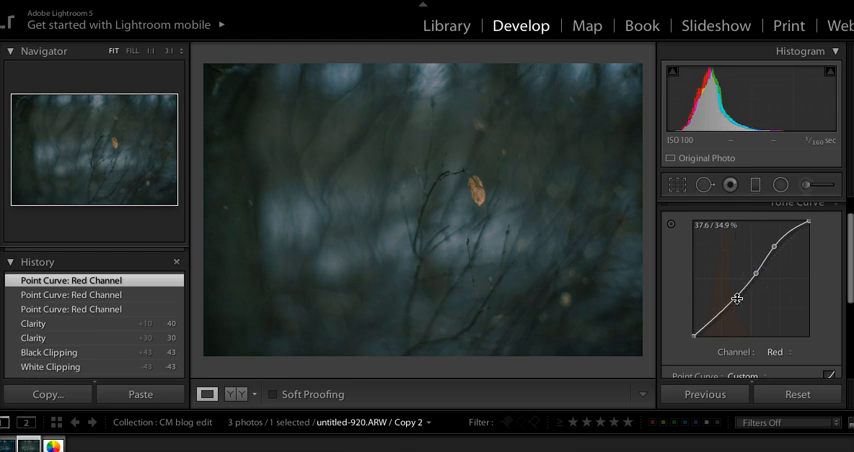
left_click_drag(738, 299, 730, 312)
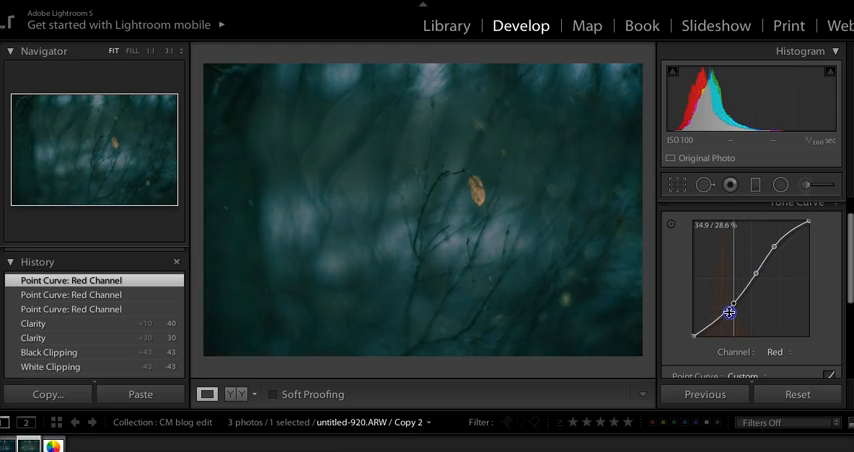
left_click_drag(730, 312, 733, 305)
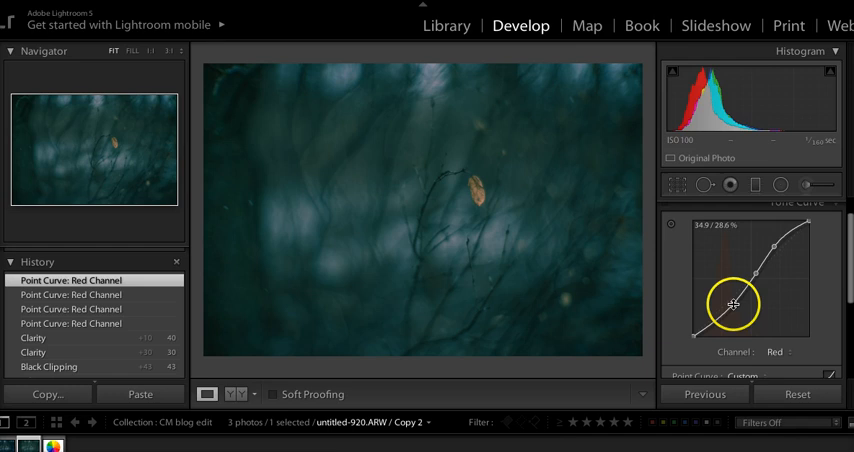
left_click_drag(735, 303, 758, 274)
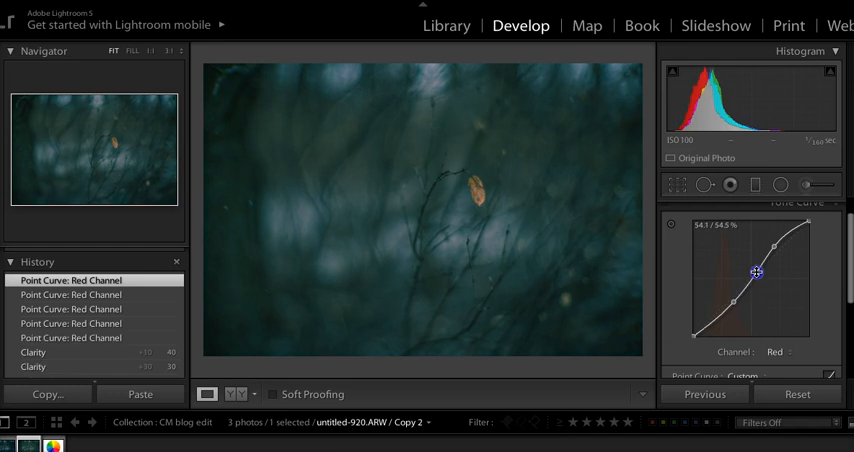
- Lift the red highlight point and deepen the red shadow point to finish the S-curve
left_click_drag(758, 274, 772, 246)
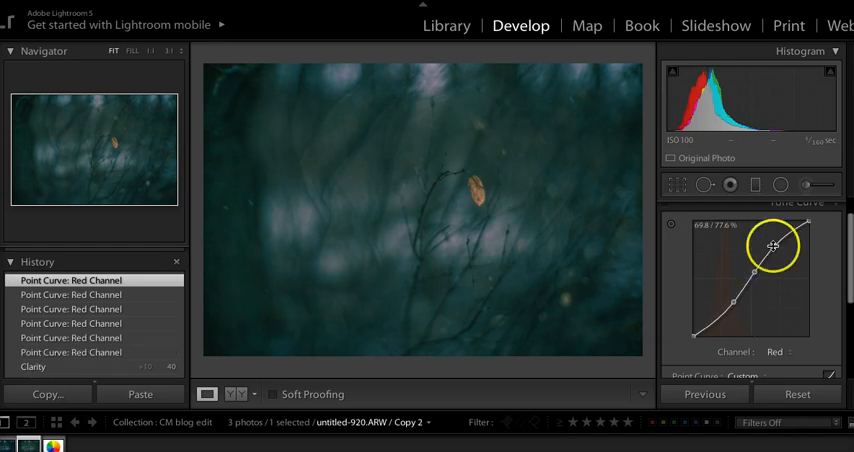
left_click_drag(772, 245, 772, 240)
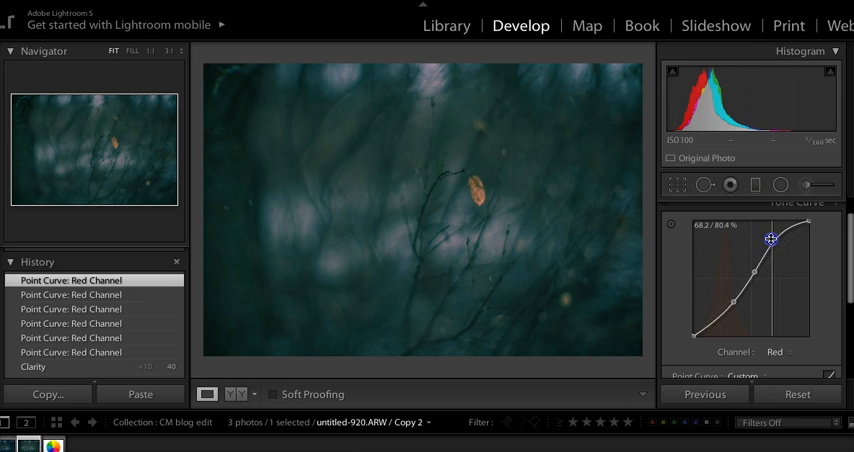
left_click_drag(771, 240, 771, 246)
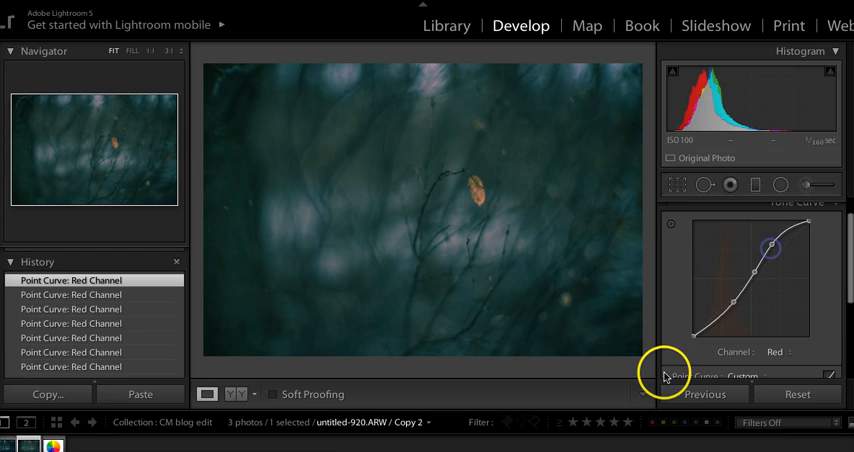
left_click_drag(772, 247, 735, 302)
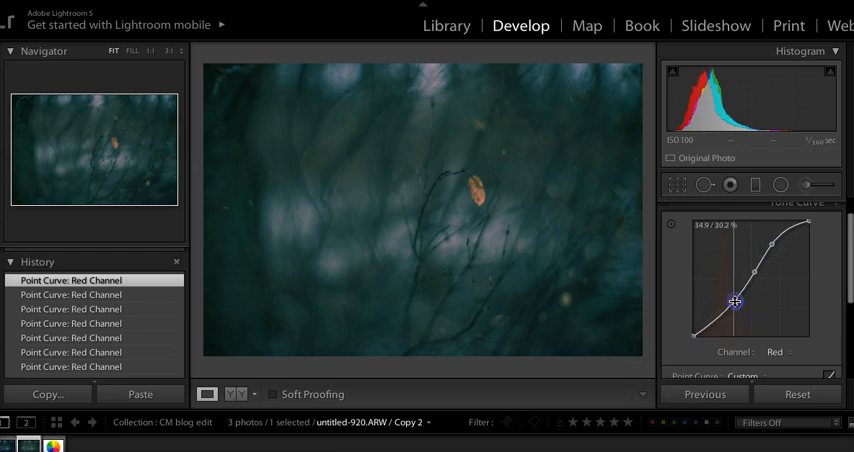
left_click_drag(735, 303, 751, 273)
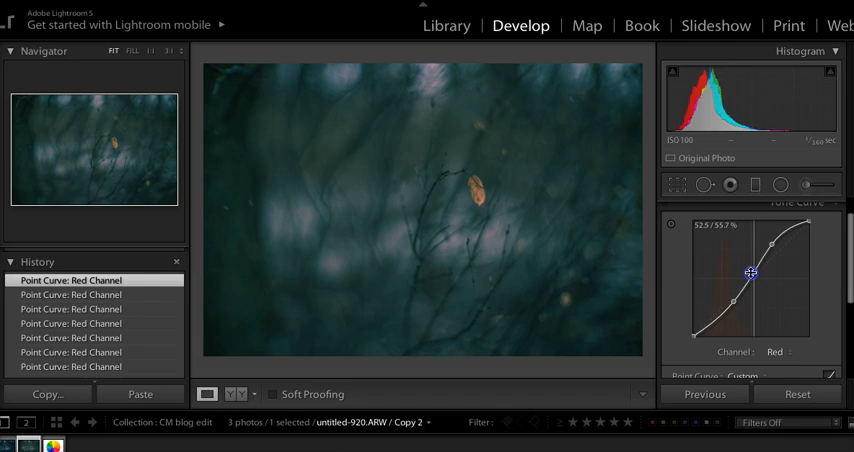
left_click_drag(751, 273, 747, 273)
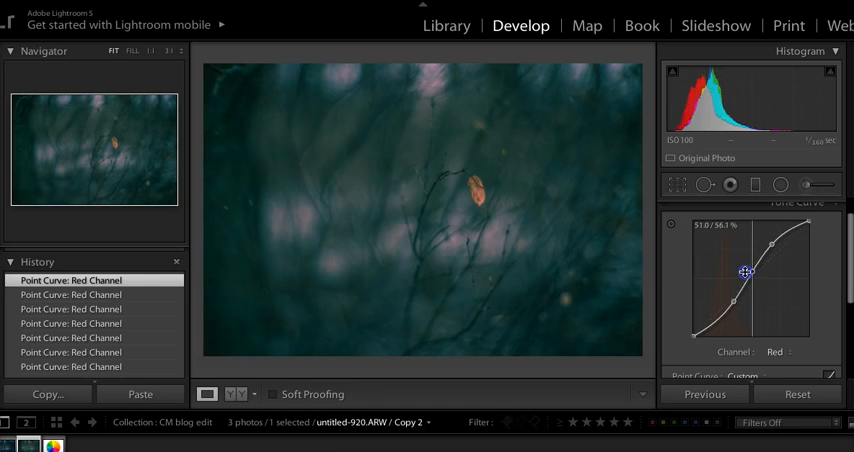
left_click_drag(748, 272, 720, 308)
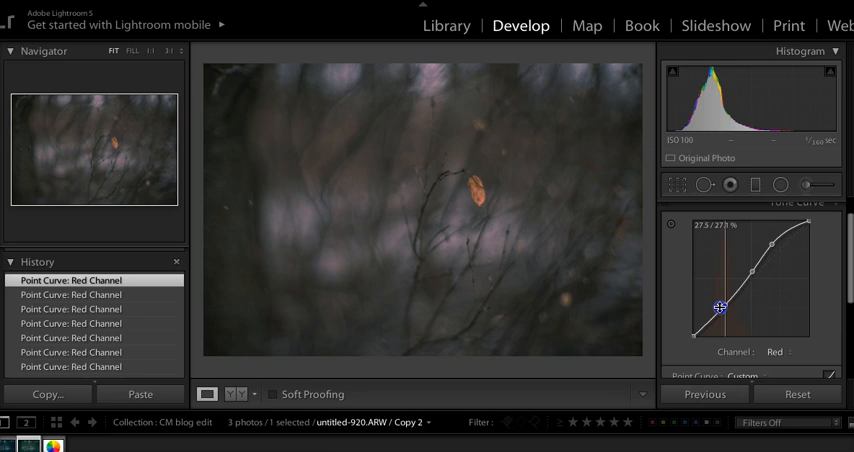
left_click_drag(720, 308, 723, 311)
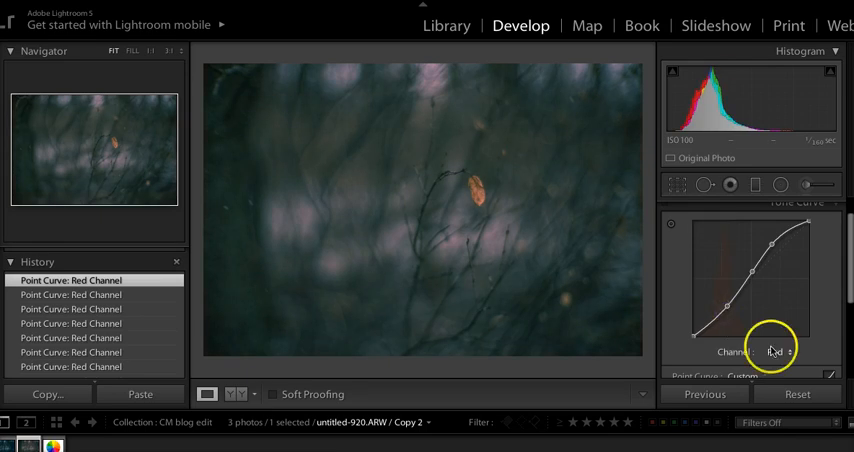
- On the Blue tone curve, add midtone and shadow points and lift the black point
left_click(778, 351)
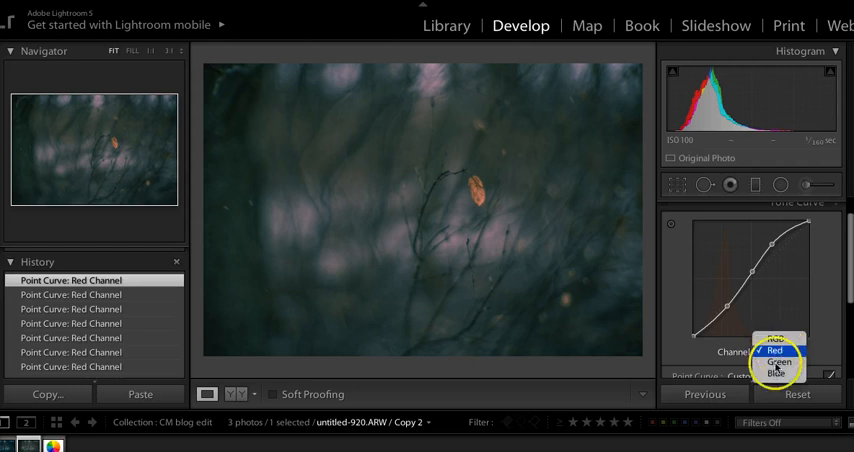
left_click(778, 371)
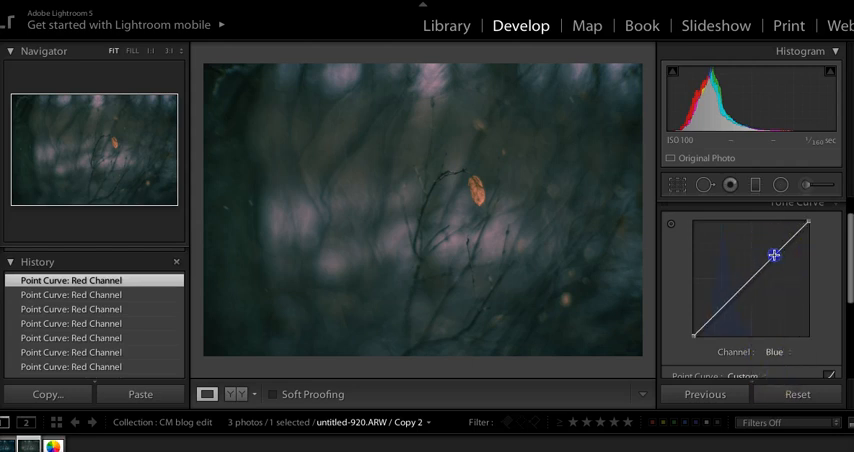
left_click_drag(775, 256, 745, 281)
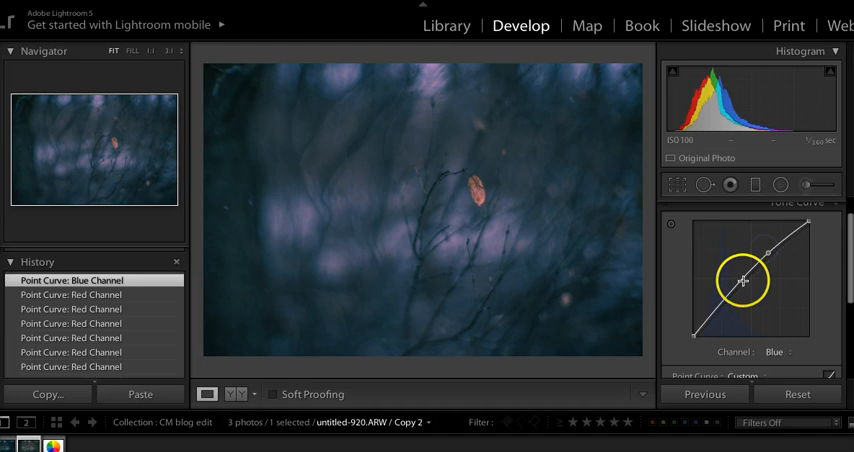
left_click_drag(745, 280, 722, 313)
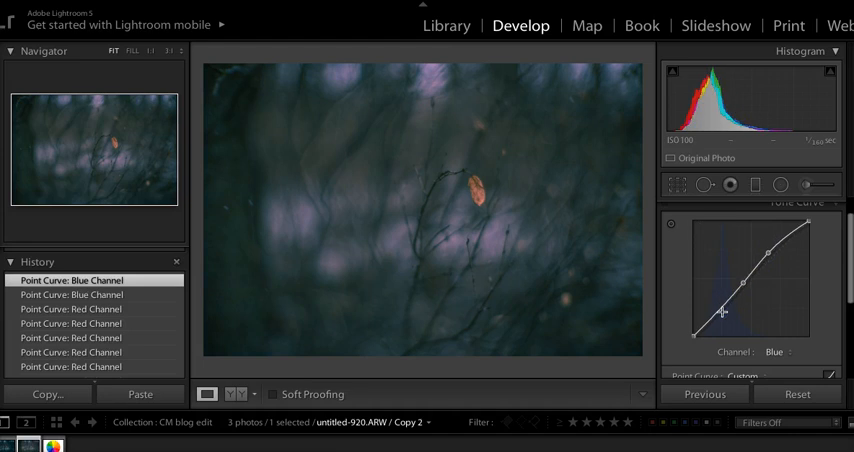
left_click_drag(722, 312, 726, 320)
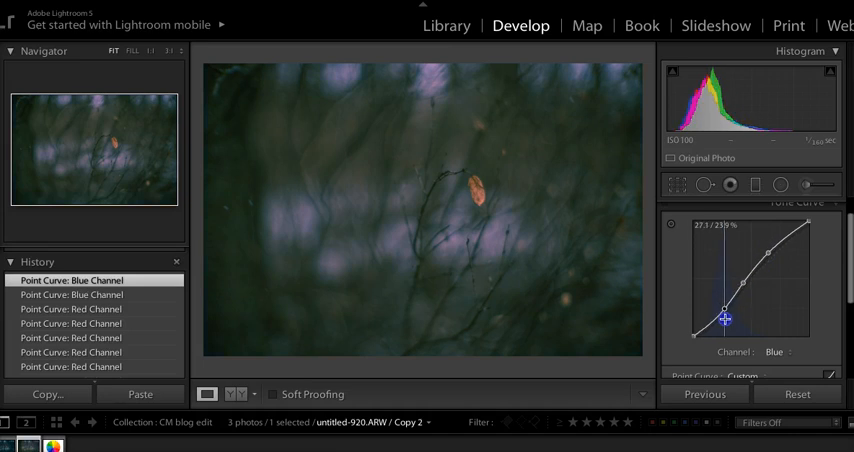
left_click_drag(725, 318, 720, 313)
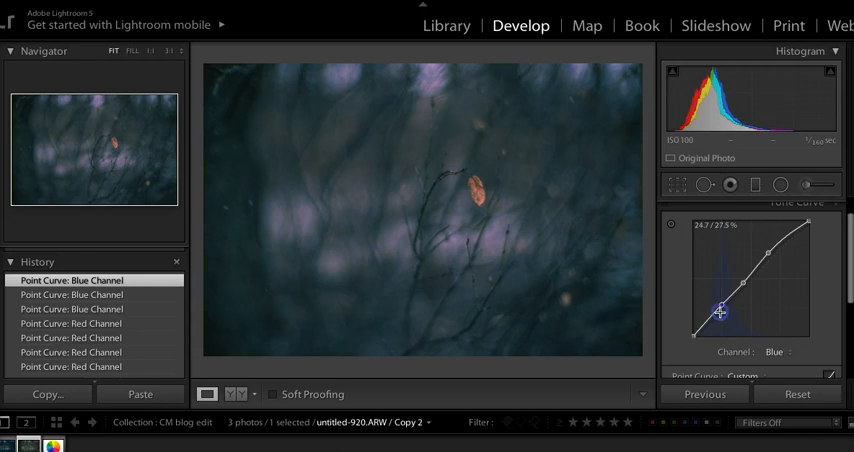
left_click_drag(720, 313, 690, 323)
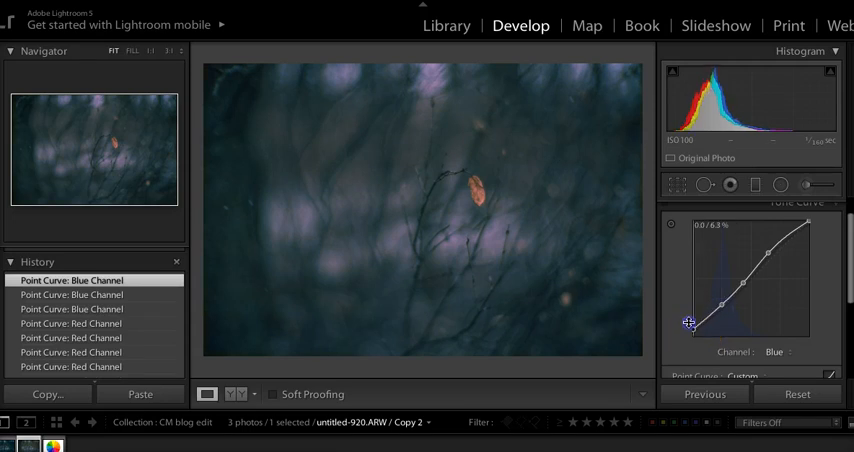
left_click_drag(689, 322, 689, 315)
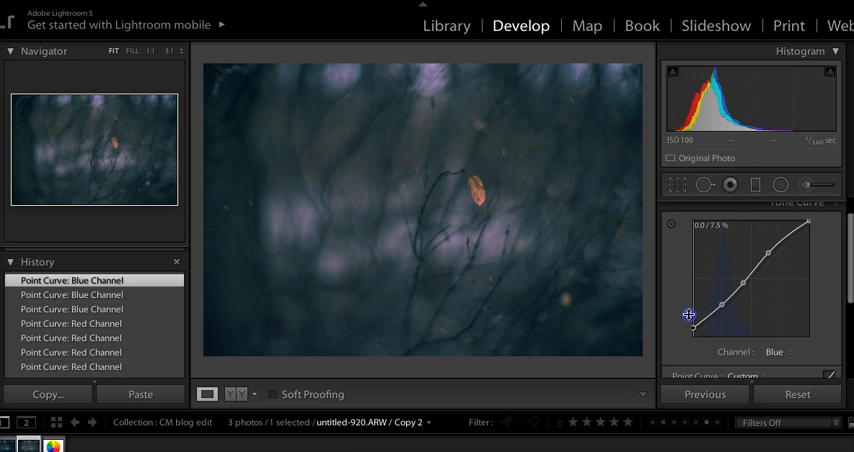
left_click_drag(688, 315, 720, 310)
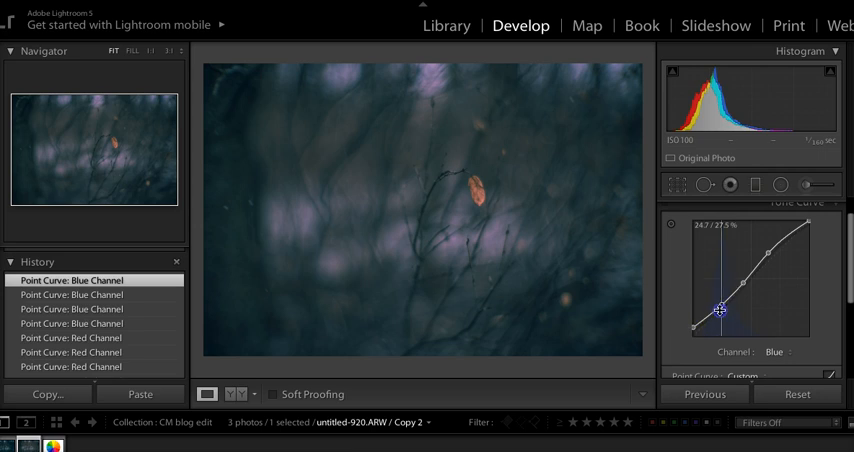
left_click_drag(721, 311, 692, 321)
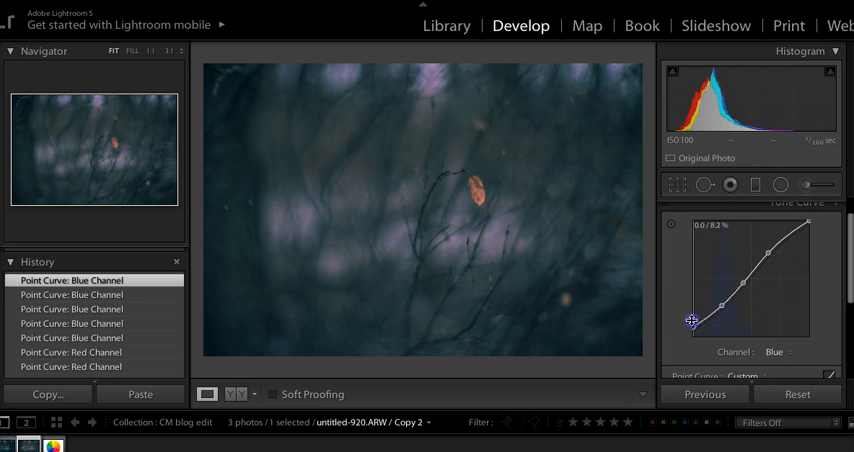
- Refine the blue curve's highlight and midtone points to add blue to the midtones
left_click_drag(693, 321, 766, 257)
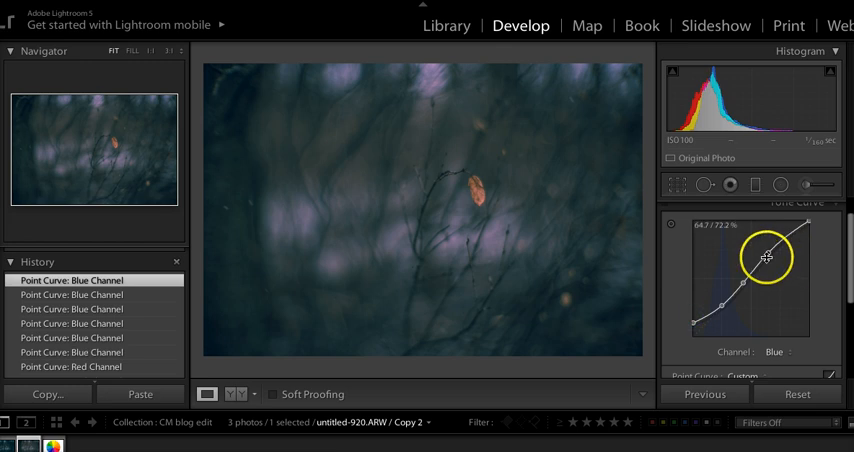
left_click_drag(765, 258, 765, 253)
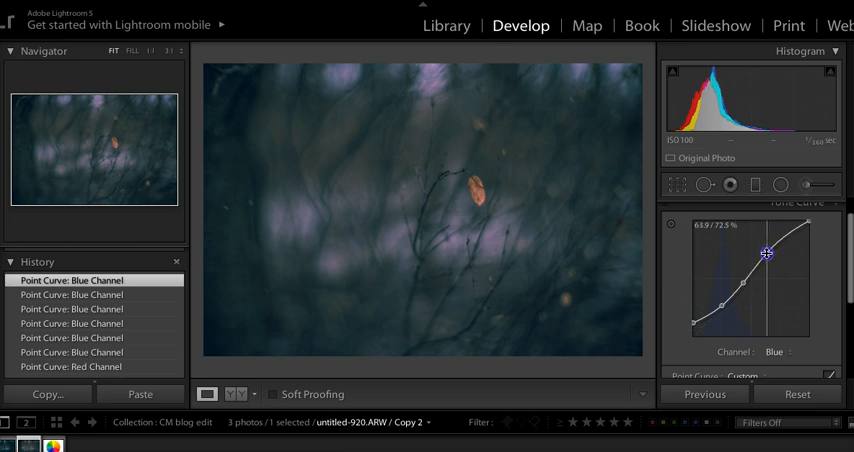
left_click_drag(766, 253, 746, 289)
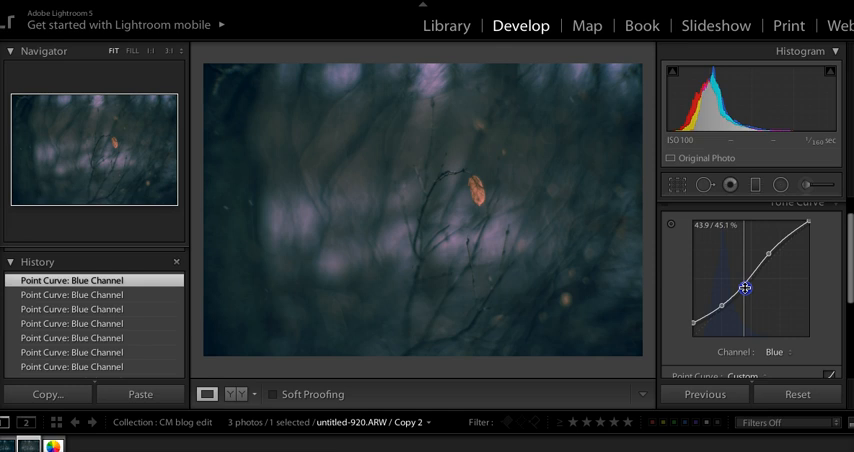
left_click_drag(745, 289, 745, 285)
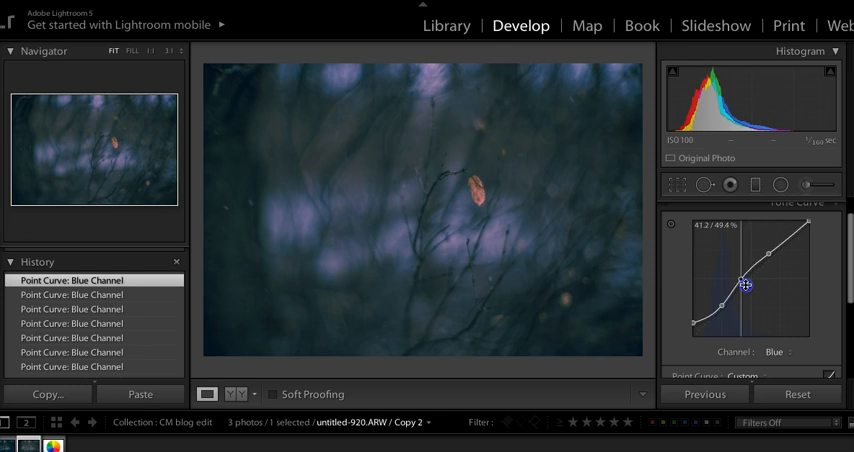
left_click_drag(747, 286, 747, 290)
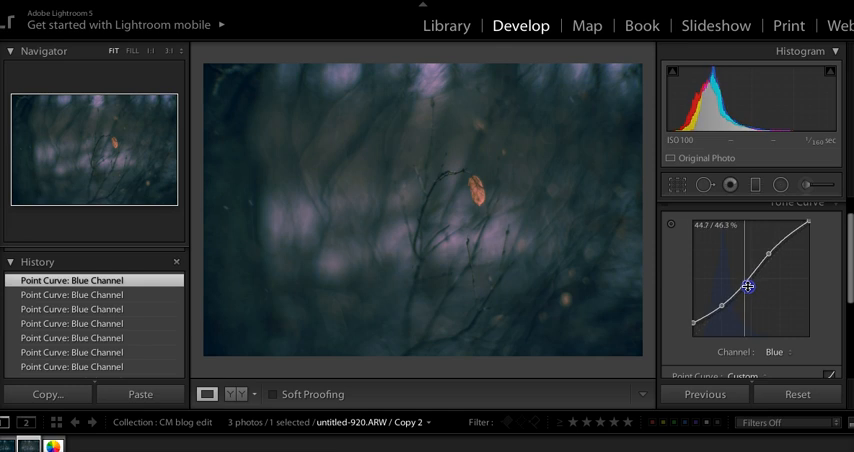
left_click_drag(748, 287, 747, 291)
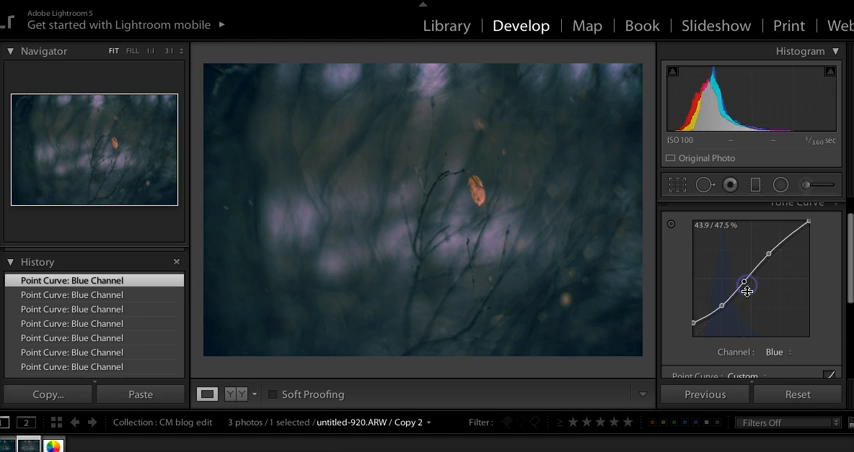
- Return to the Red curve and fine-tune its shadow point for deeper teal
left_click(775, 351)
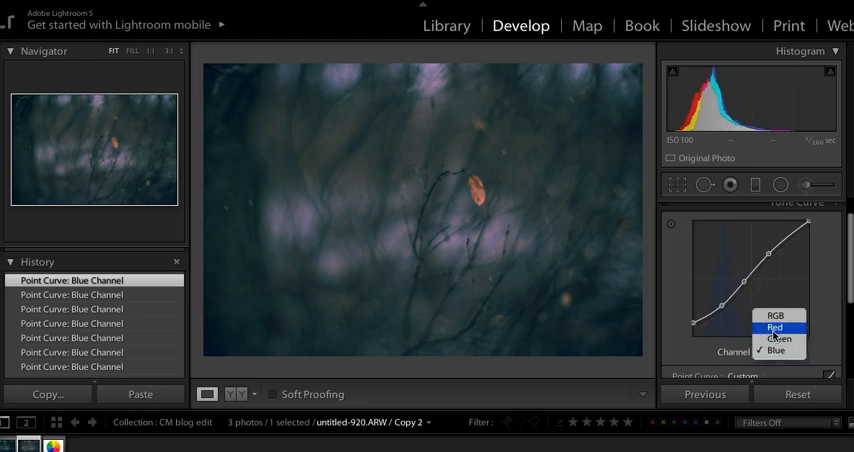
left_click(775, 328)
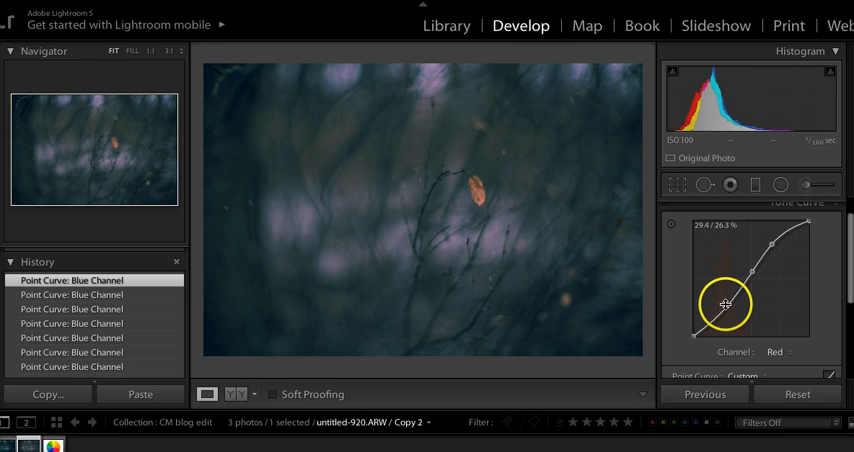
left_click_drag(725, 303, 733, 318)
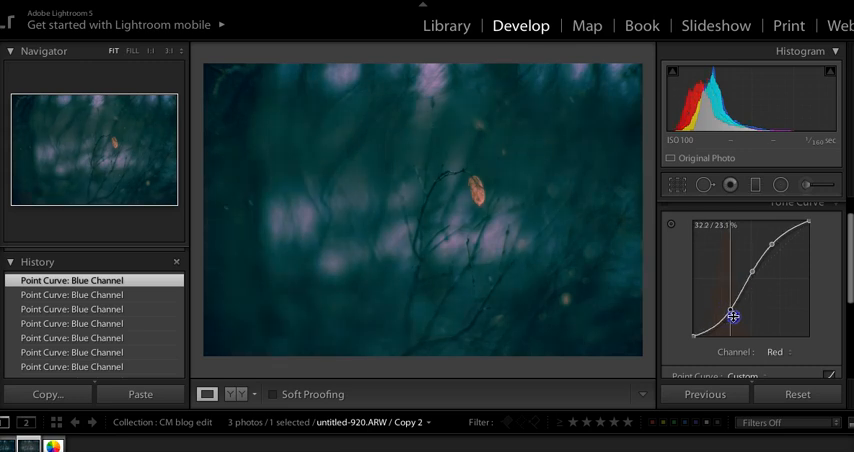
left_click_drag(733, 318, 728, 310)
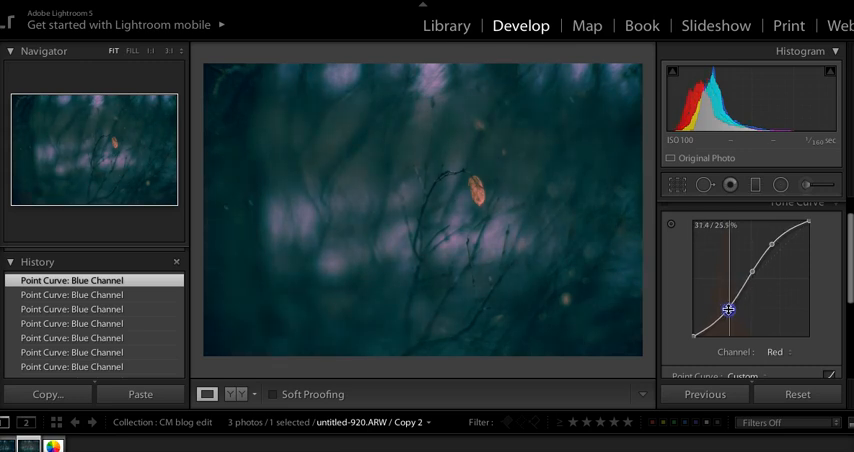
left_click_drag(728, 310, 726, 306)
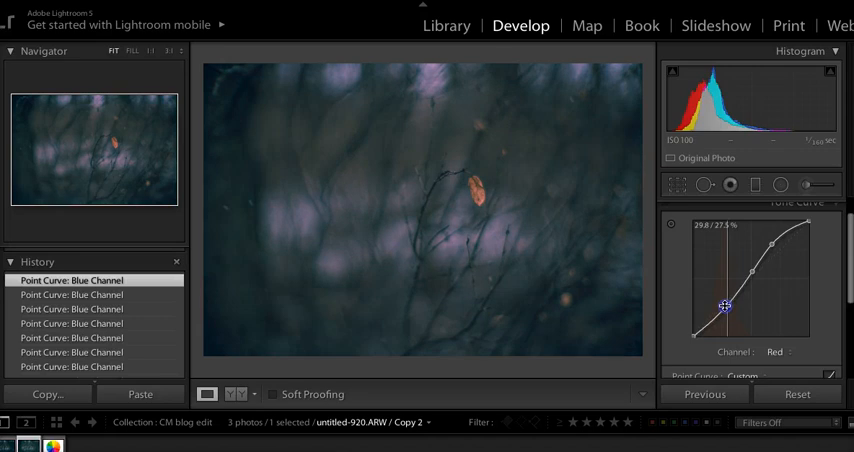
left_click_drag(726, 306, 726, 310)
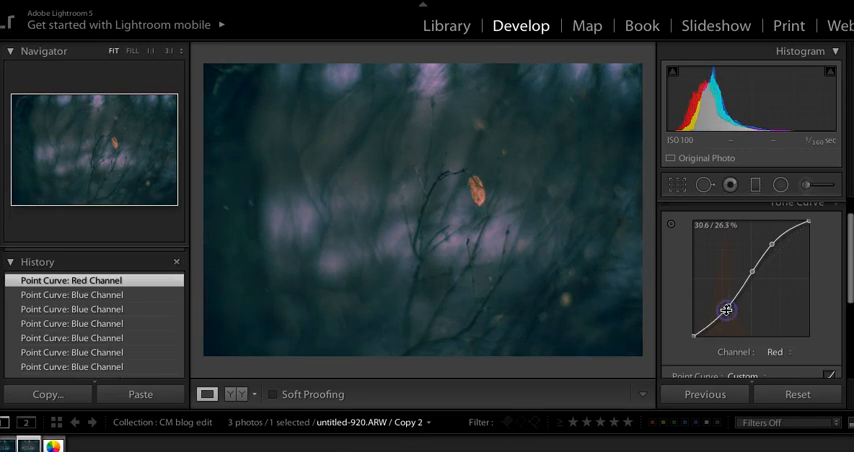
left_click_drag(727, 308, 771, 308)
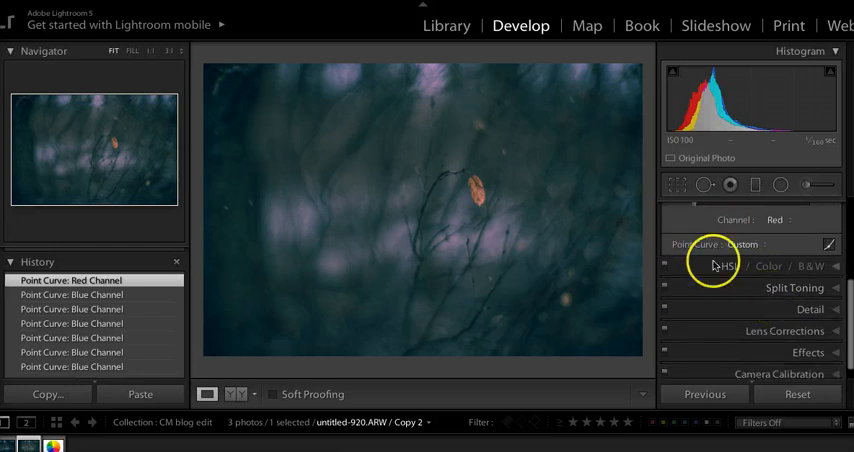
- Switch the tone curve to RGB and drag in a contrast S-curve darkening the shadows
left_click(775, 220)
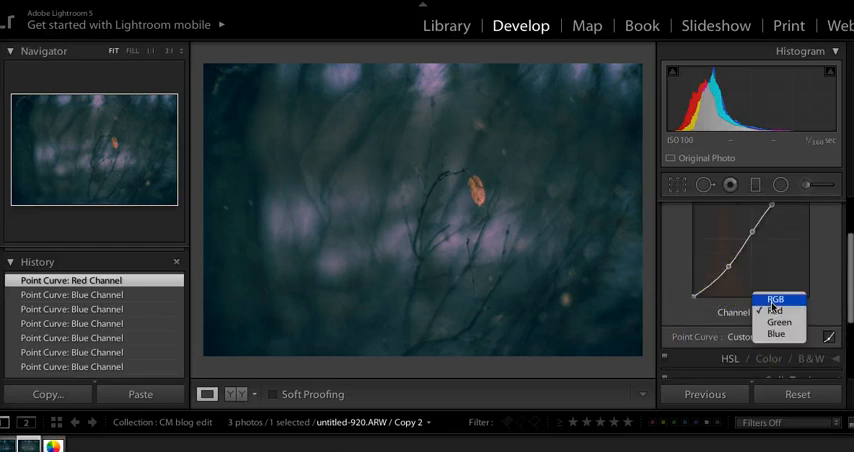
left_click(776, 300)
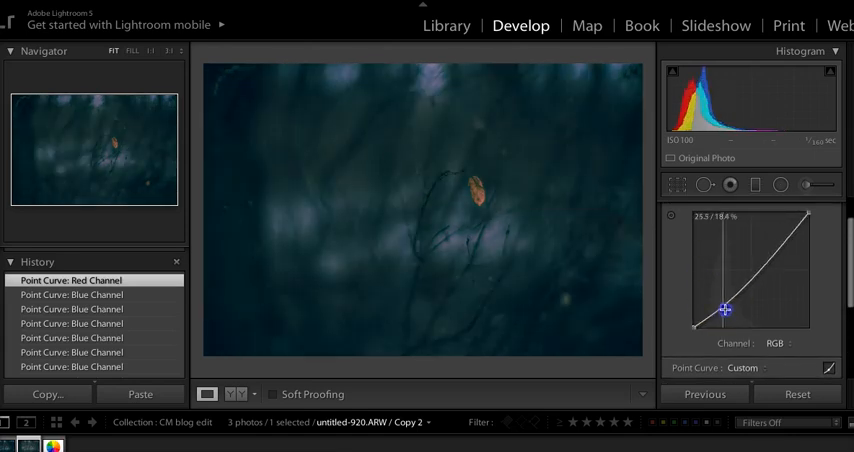
left_click_drag(726, 310, 765, 248)
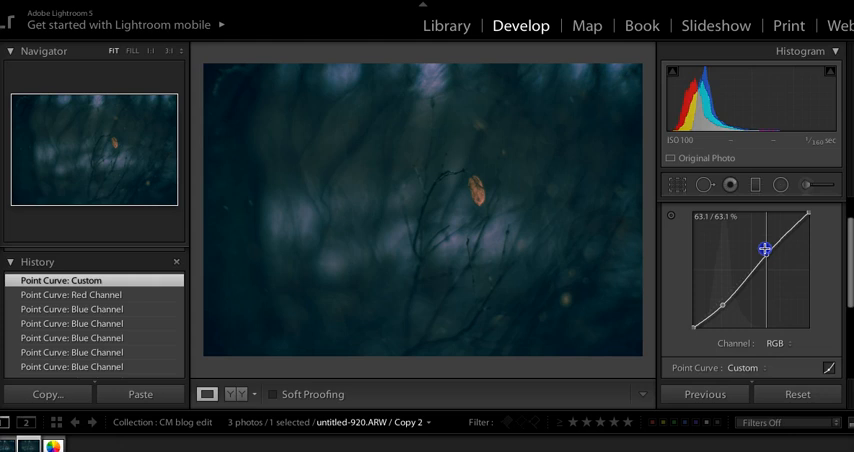
left_click_drag(764, 248, 762, 249)
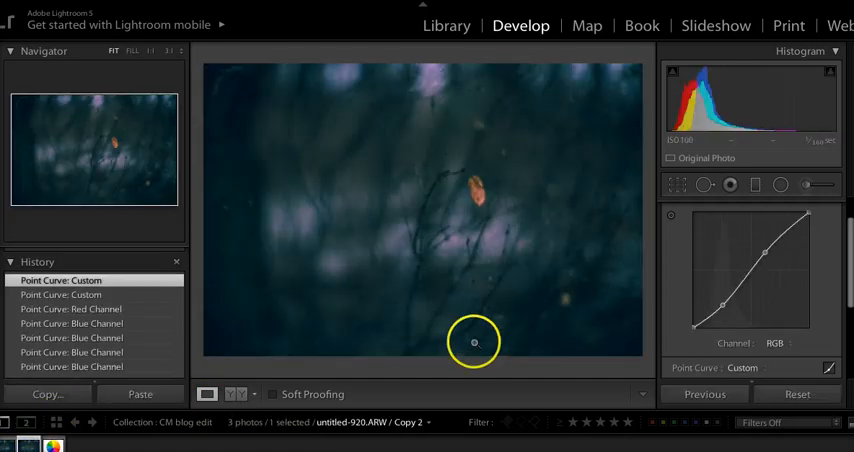
- In HSL Saturation, set Orange to +72, Blue -6, and Aqua and Purple +1
left_click(828, 287)
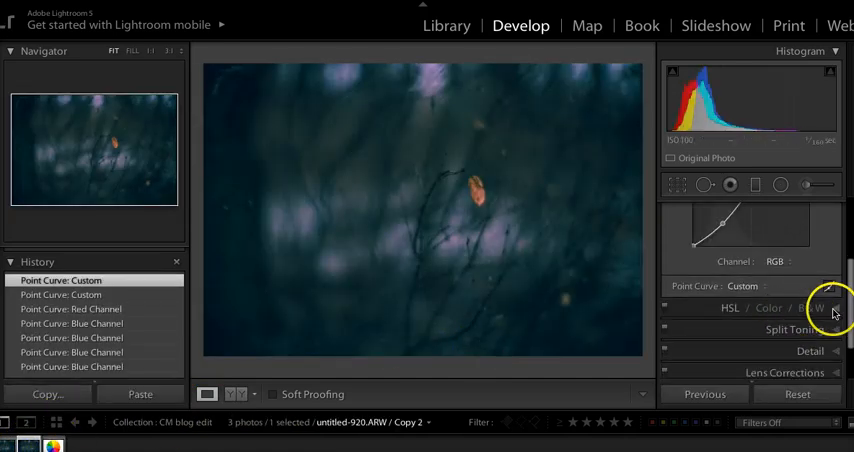
left_click(731, 307)
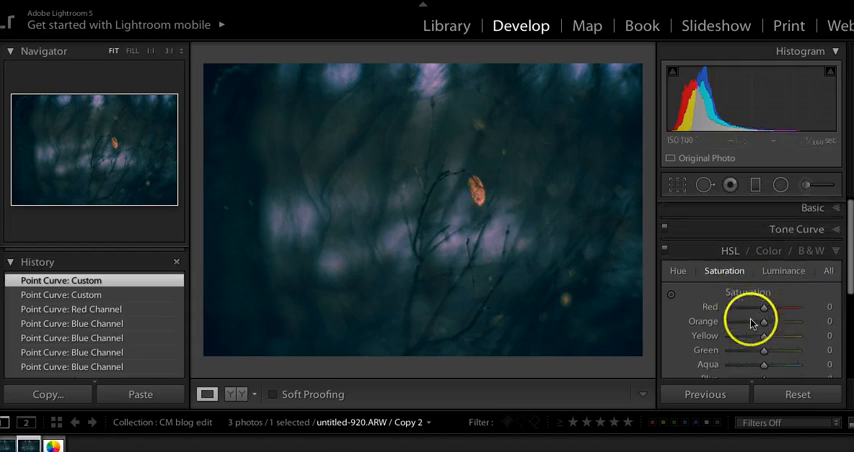
left_click_drag(763, 321, 793, 321)
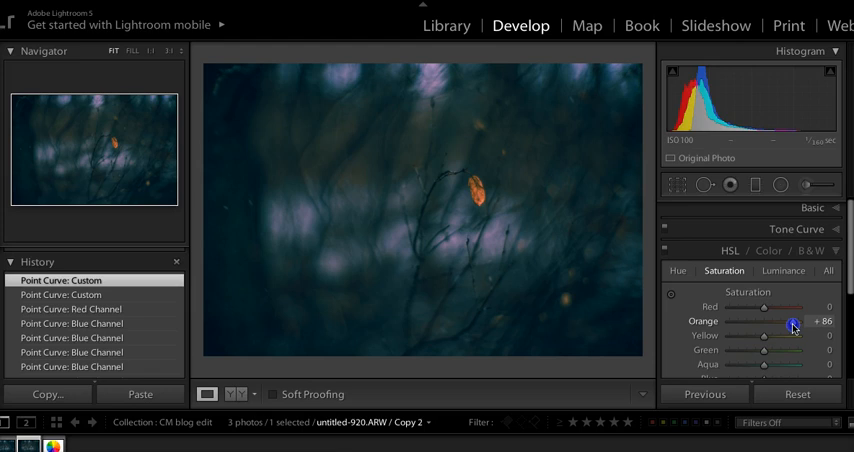
left_click_drag(795, 321, 788, 321)
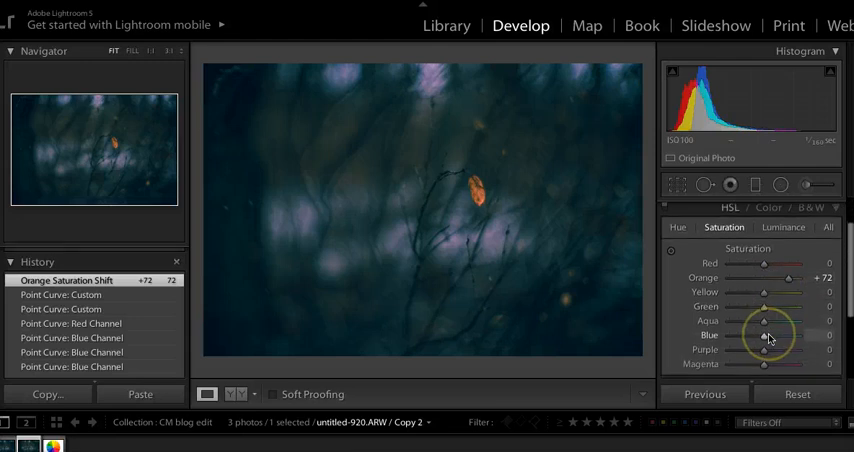
left_click_drag(763, 334, 810, 305)
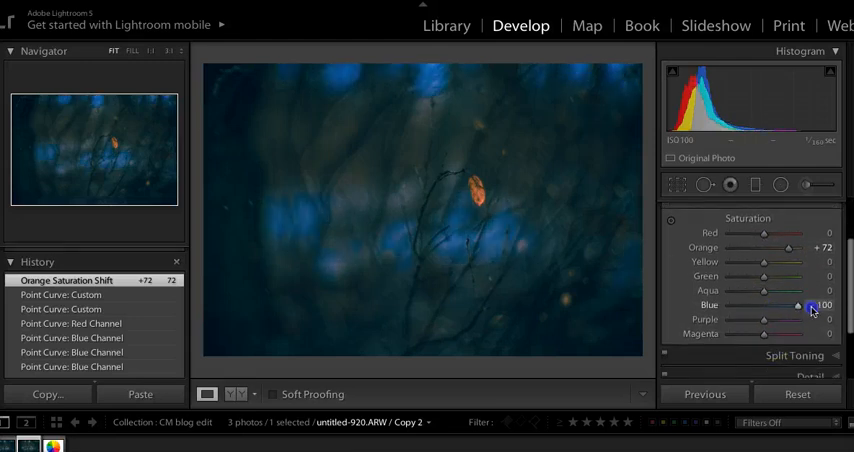
left_click_drag(810, 305, 750, 305)
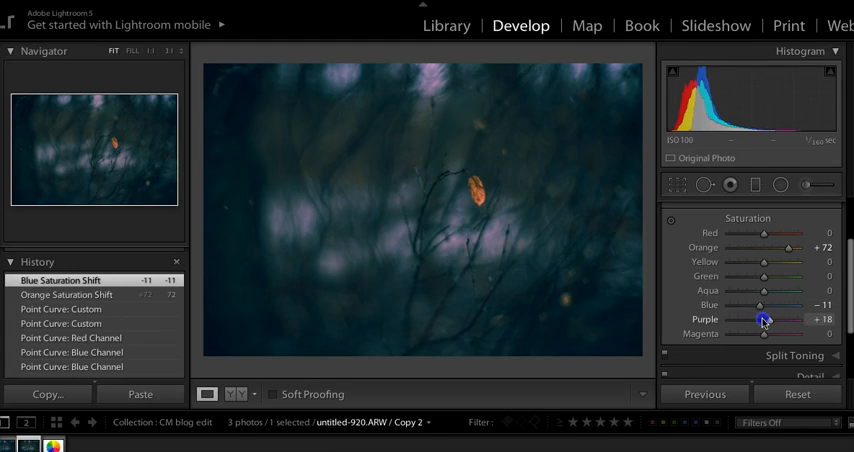
left_click_drag(785, 319, 762, 319)
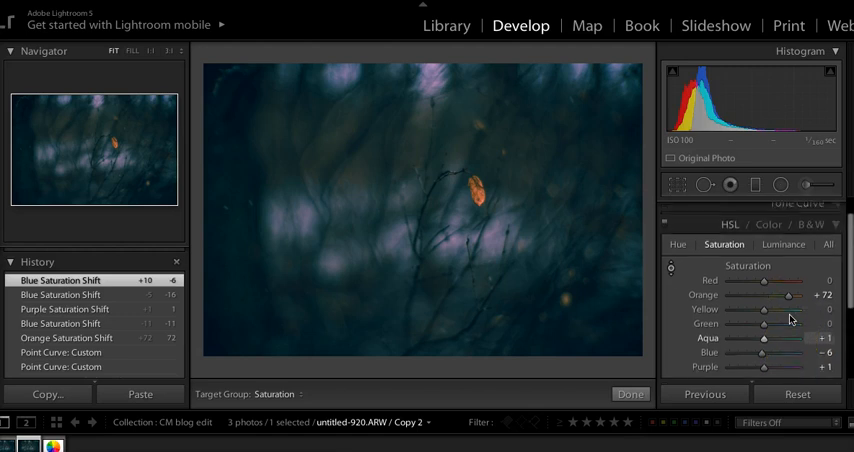
left_click(663, 210)
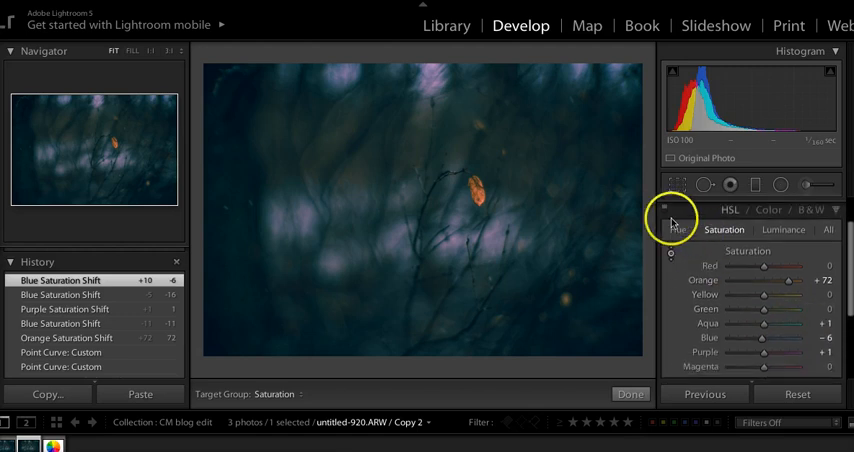
- In HSL Hue, set Green to +7, Aqua +6 and Blue about -45 toward teal
left_click(678, 229)
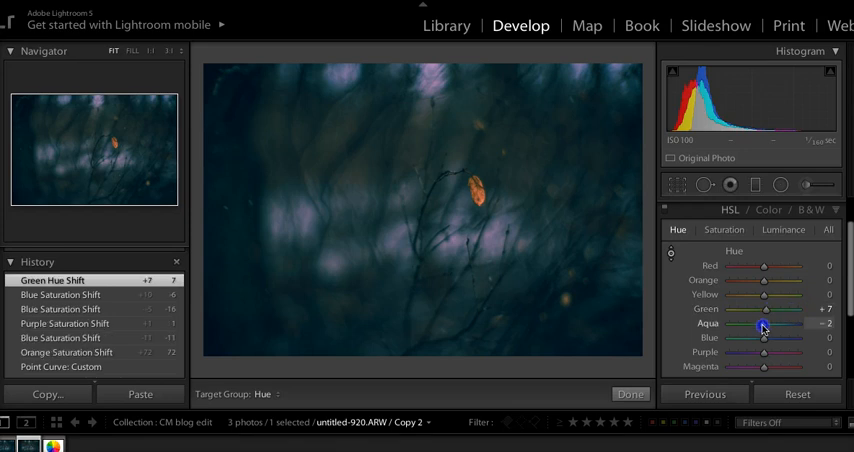
left_click_drag(763, 323, 790, 323)
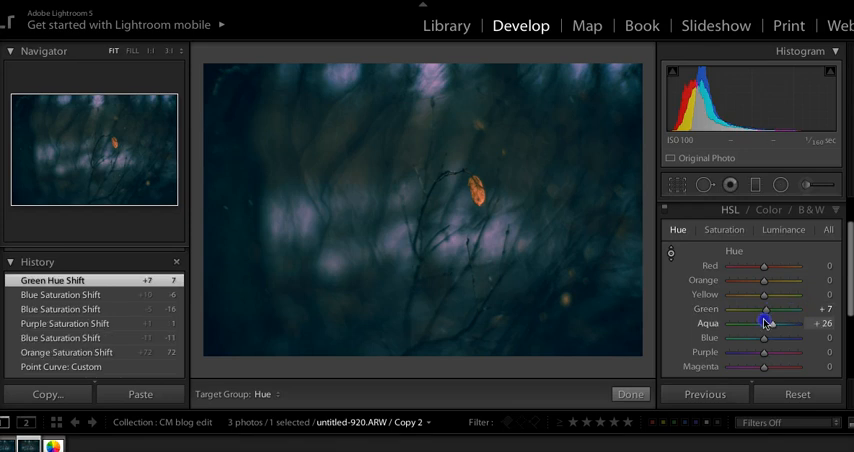
left_click_drag(762, 337, 745, 337)
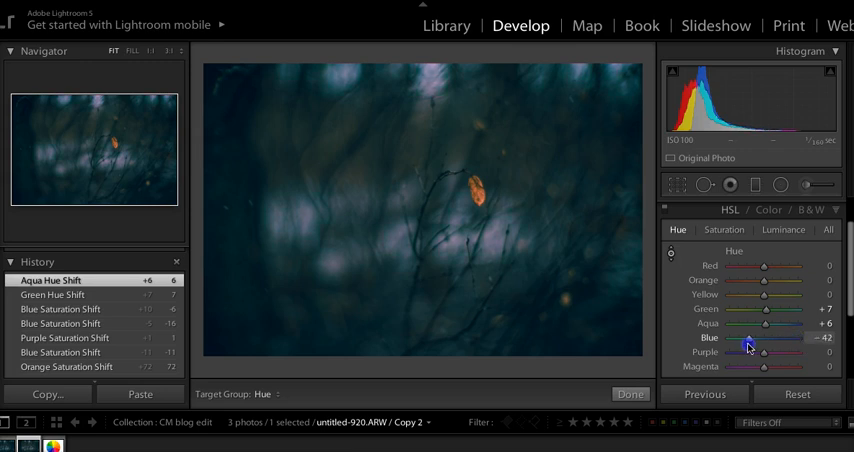
left_click_drag(764, 337, 762, 337)
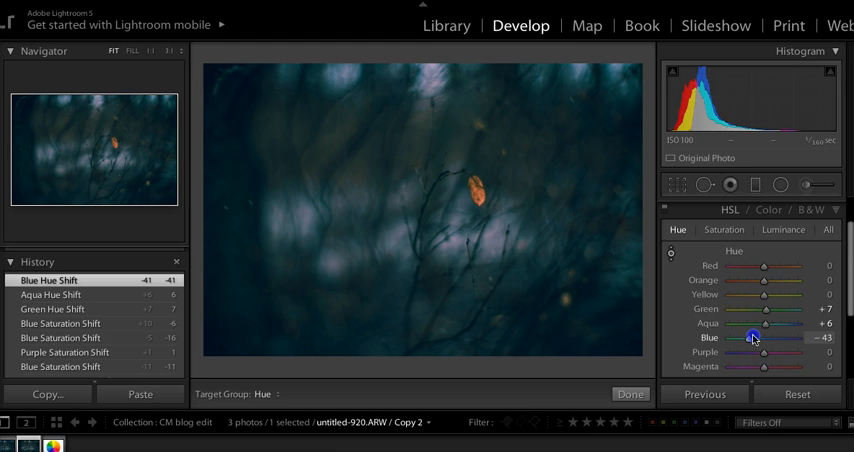
left_click_drag(762, 338, 745, 338)
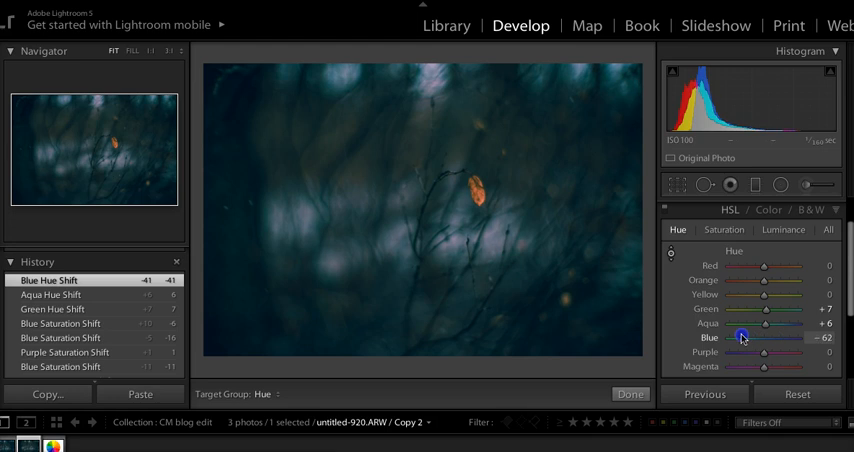
left_click_drag(741, 338, 748, 338)
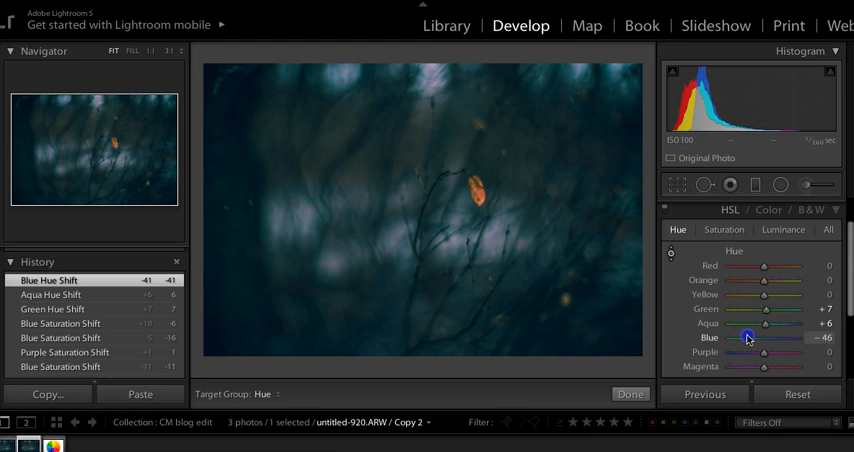
left_click_drag(748, 337, 752, 337)
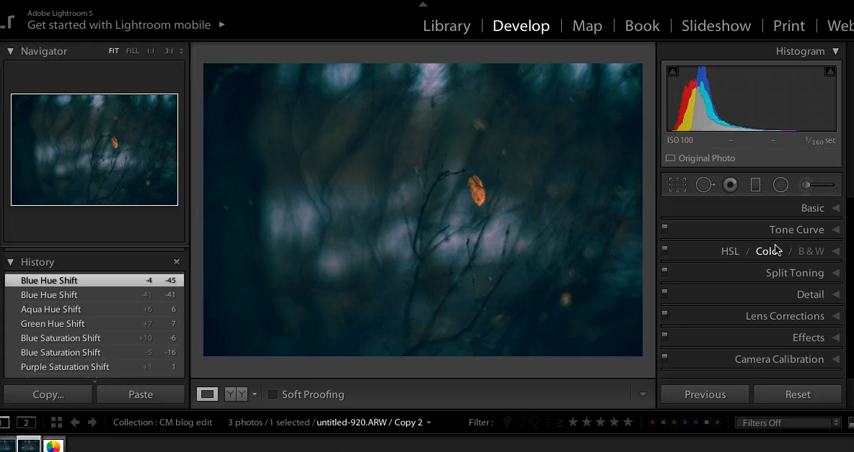
- Send the photo to Topaz Glow via Edit In as an 8-bit sRGB JPEG copy
right_click(455, 205)
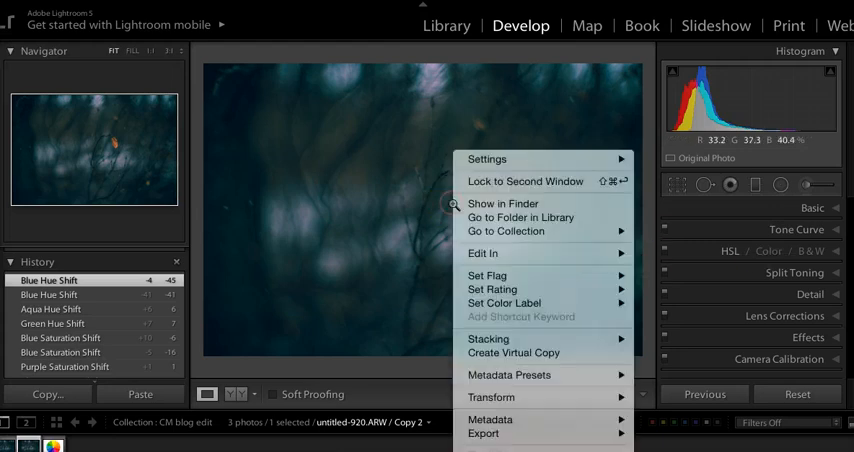
left_click(483, 253)
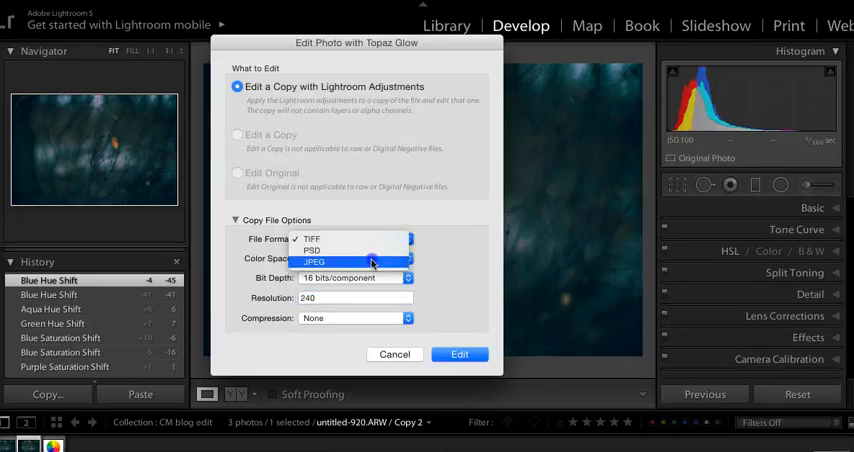
left_click(314, 262)
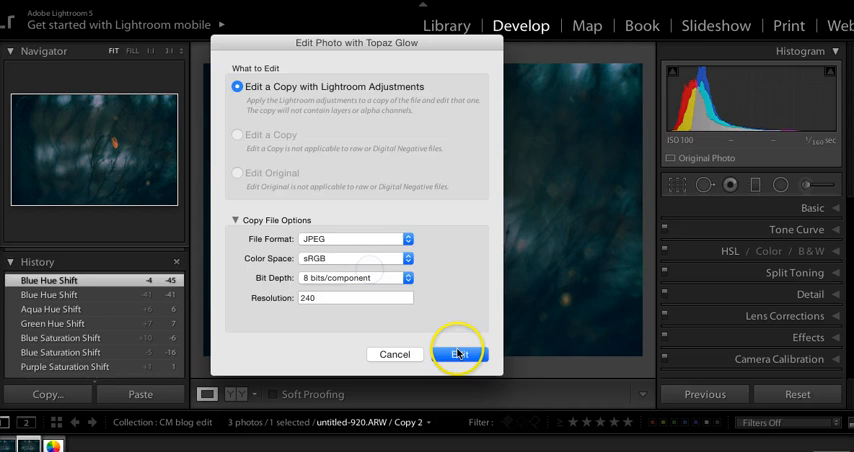
left_click(457, 353)
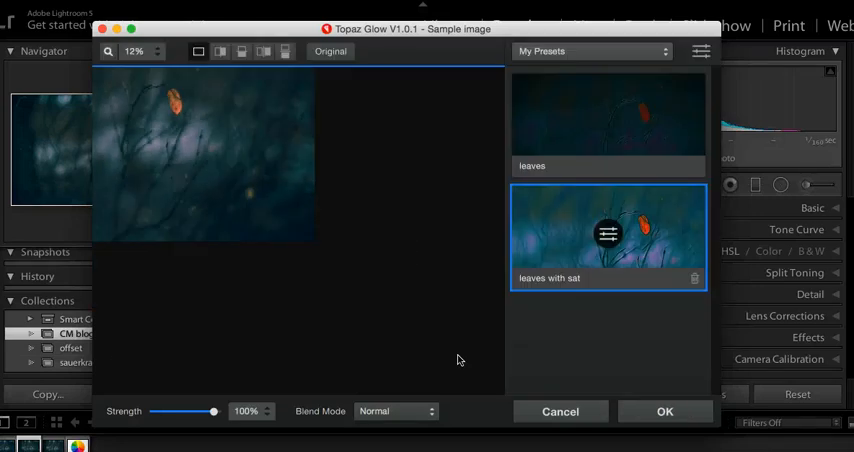
- Apply the 'leaves with sat' preset from My Presets and zoom the preview to 38%
left_click(608, 235)
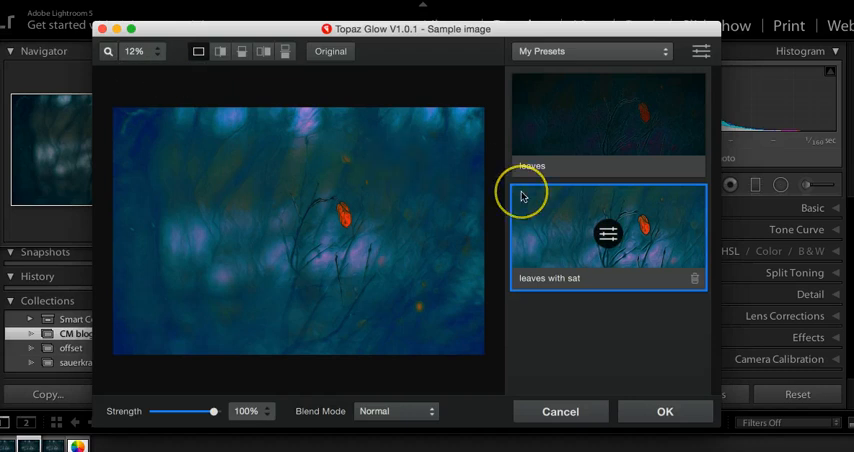
mouse_move(570, 280)
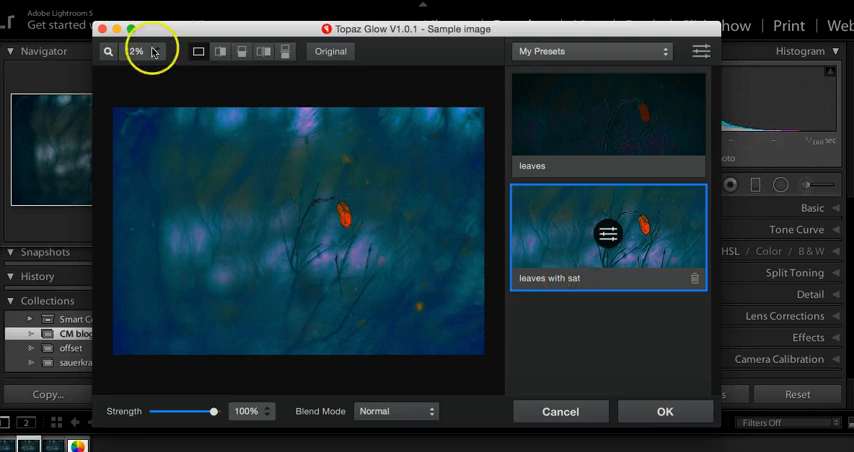
left_click(136, 51)
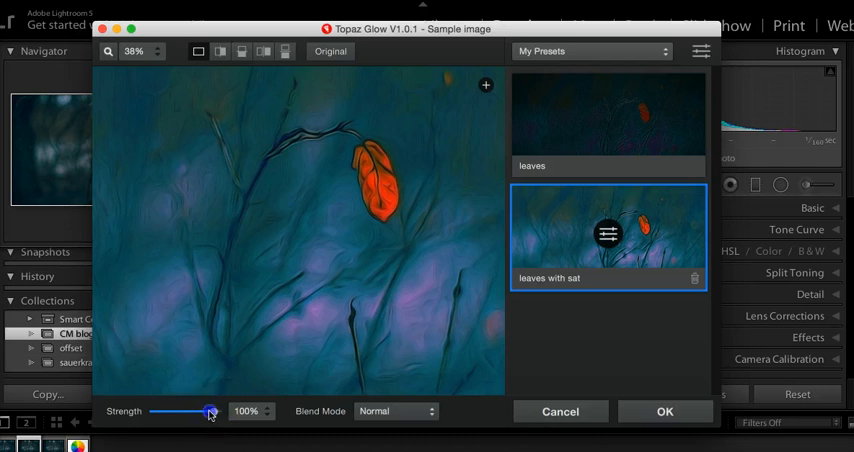
- Lower the Topaz Glow Strength slider to 17%, comparing against the original preview
left_click_drag(210, 411, 160, 411)
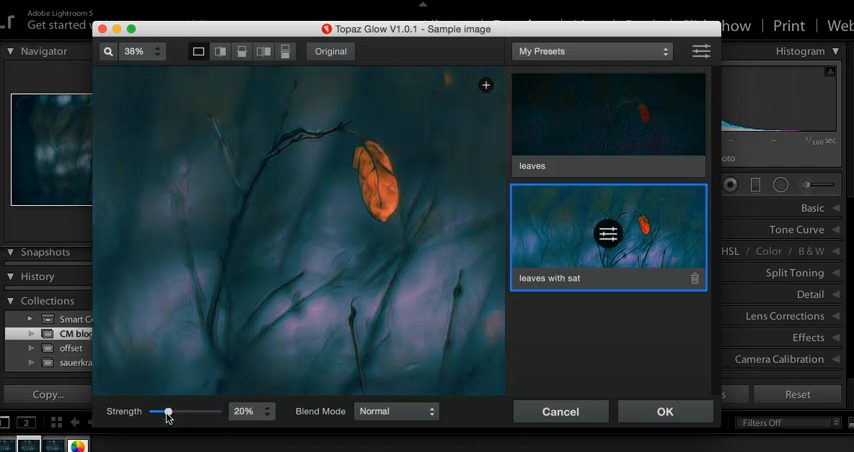
left_click(330, 51)
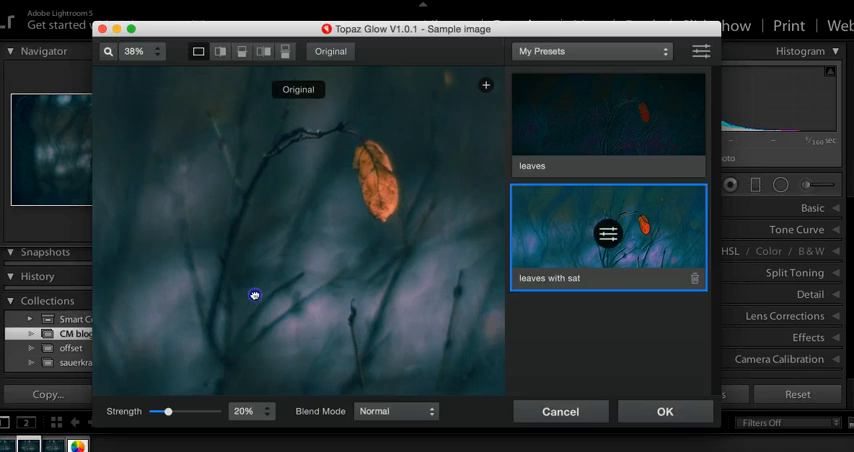
mouse_move(254, 296)
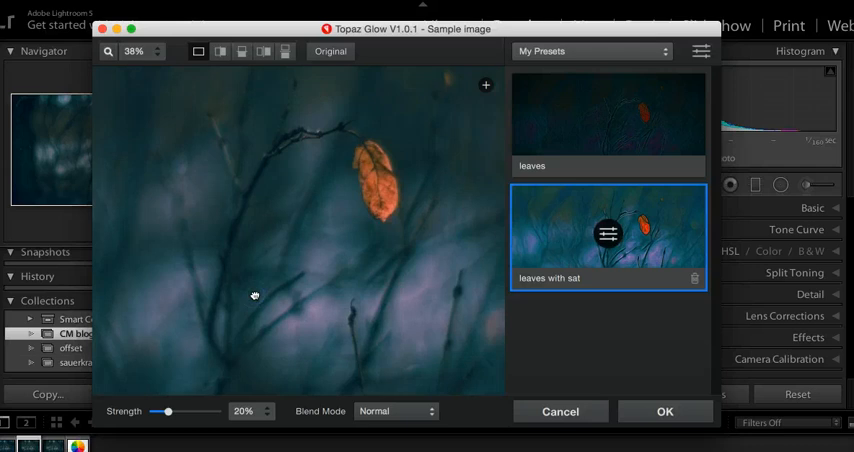
left_click_drag(167, 411, 168, 411)
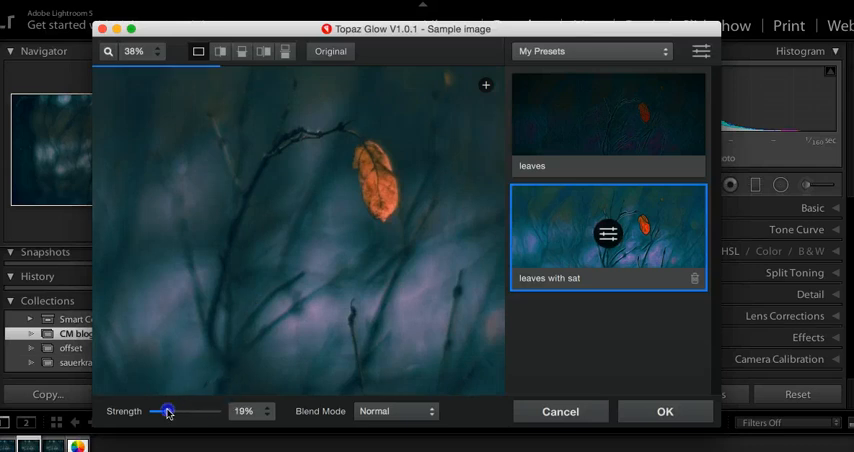
left_click_drag(168, 411, 164, 411)
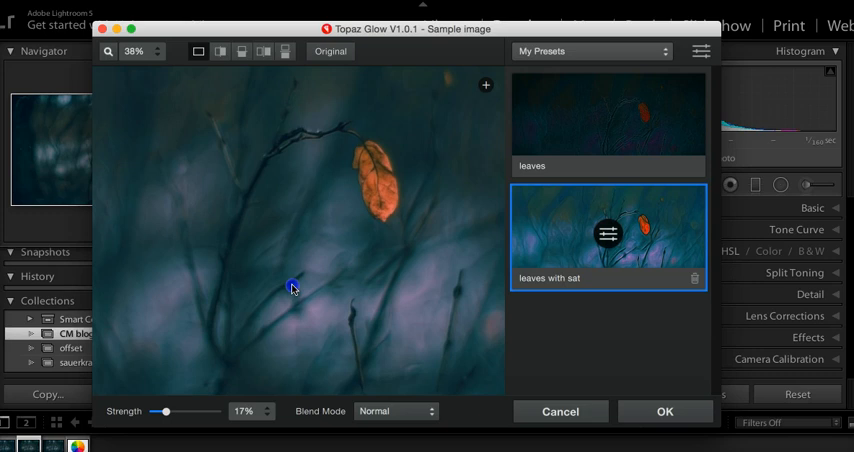
mouse_move(330, 51)
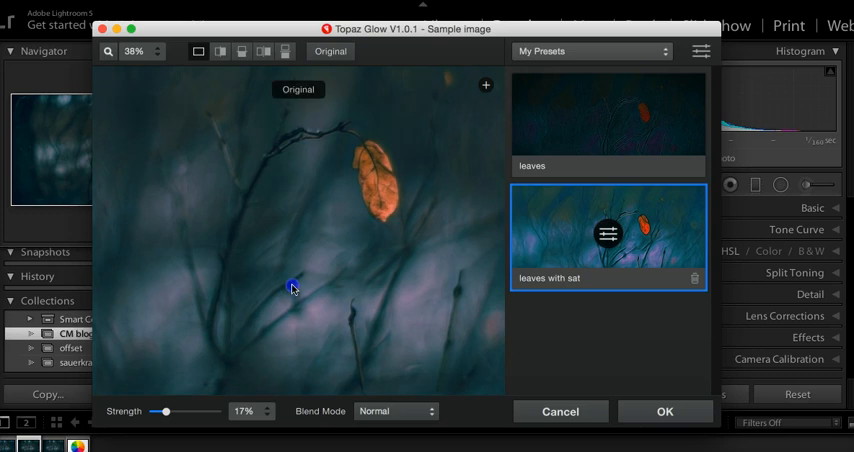
left_click(108, 52)
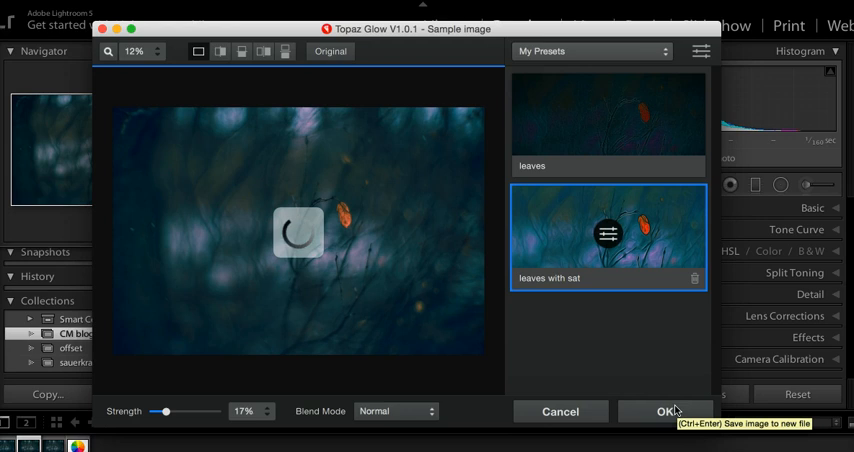
- Accept the glow effect with OK, saving a new file into Lightroom
left_click(665, 411)
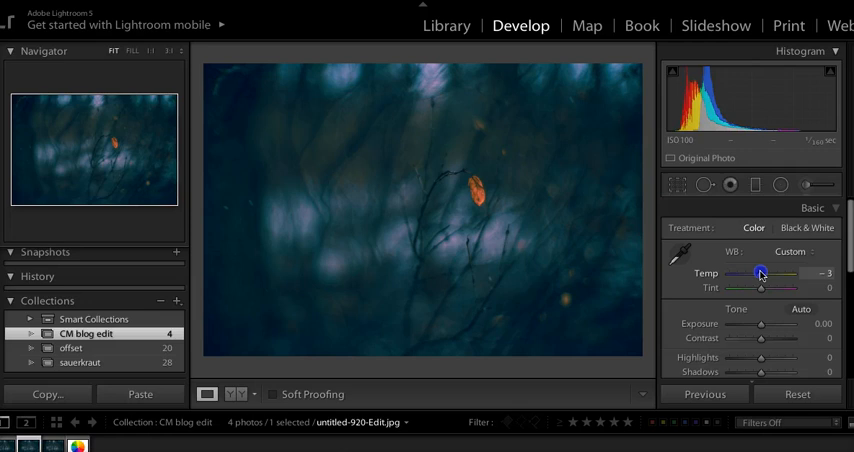
- Set the Basic panel Temp slider to -8
left_click_drag(762, 273, 758, 273)
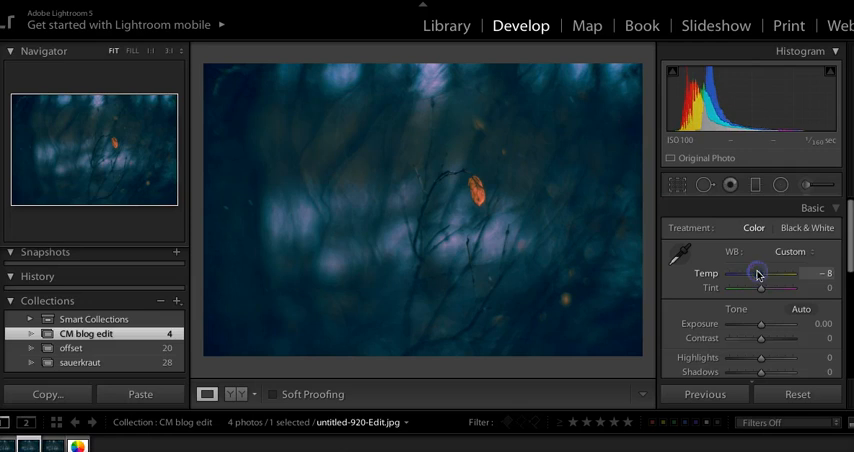
left_click_drag(765, 273, 758, 273)
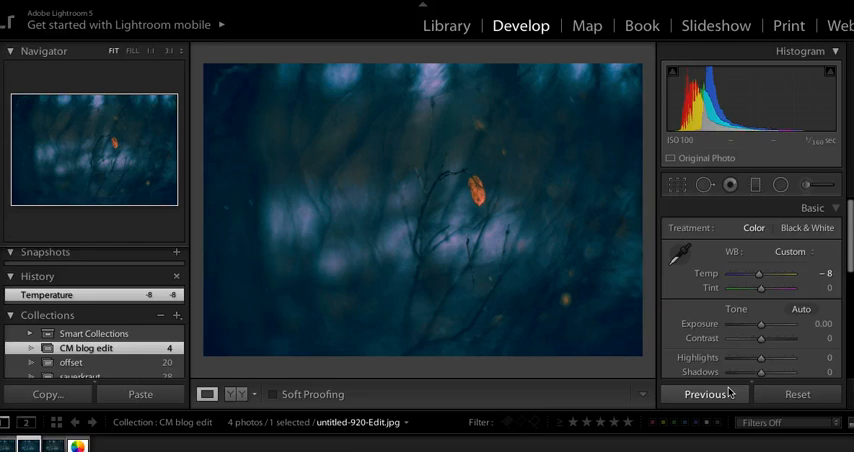
mouse_move(504, 274)
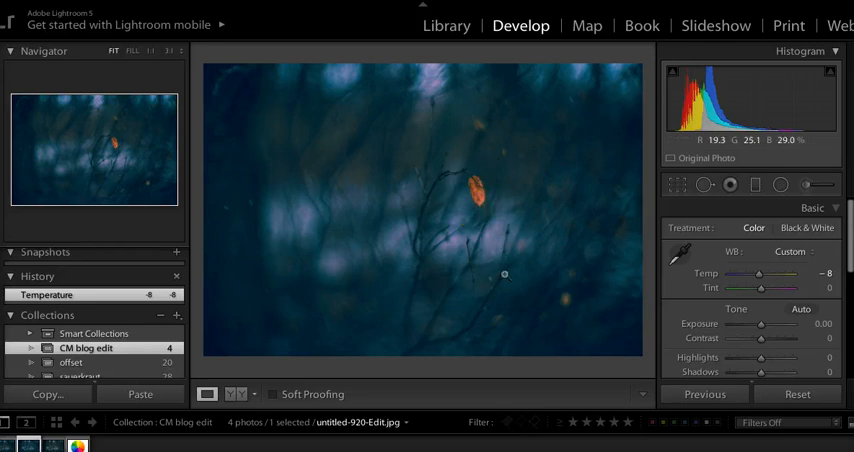